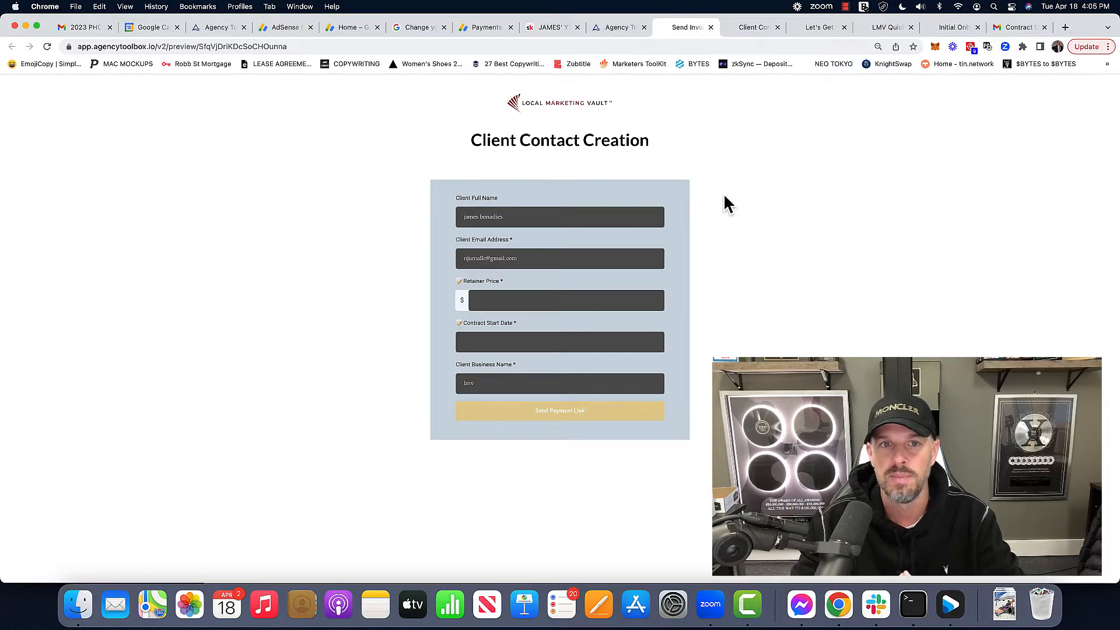
{"action": "mouse_move", "coordinate": [712, 171]}
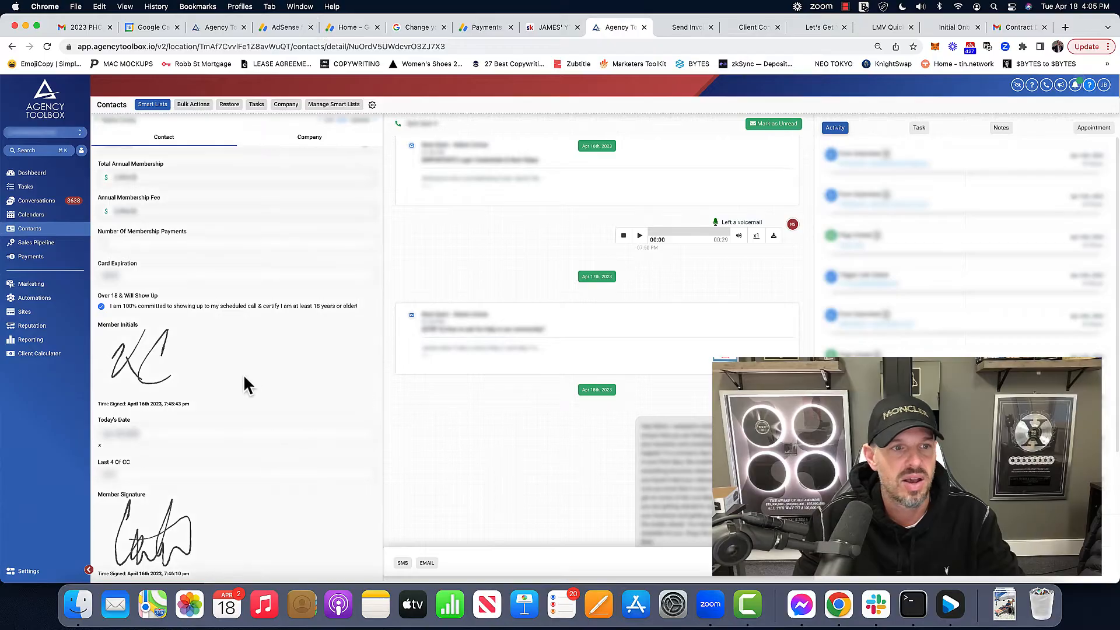
Scroll the contact's Additional Info down to the member initials and signature fields
{"action": "scroll", "scroll_direction": "down", "scroll_amount": 3}
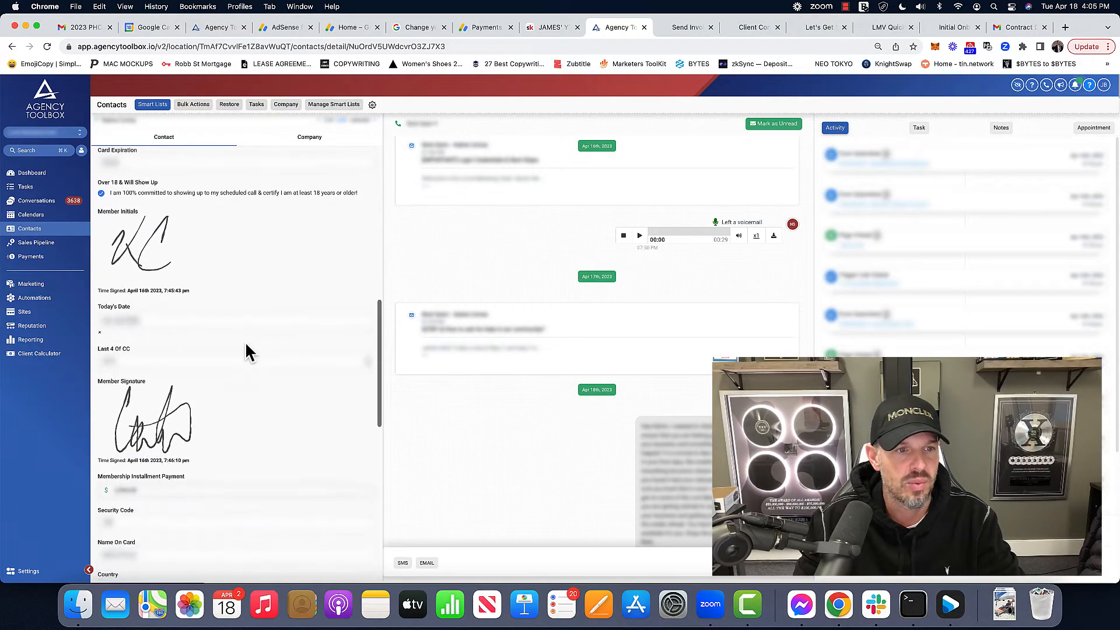
{"action": "scroll", "scroll_direction": "down", "scroll_amount": 3}
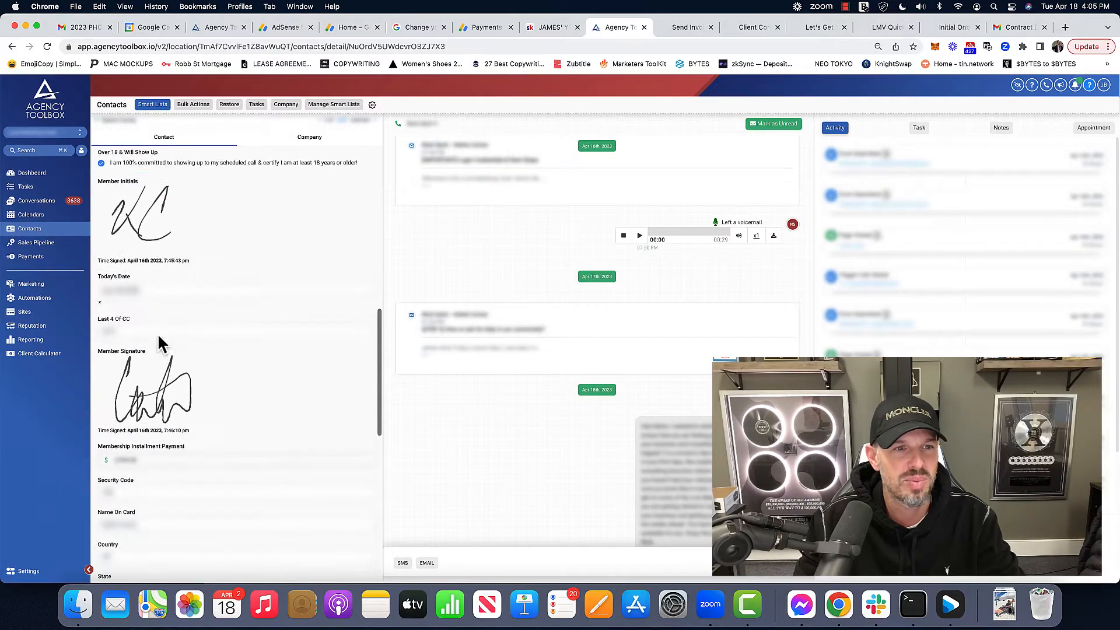
{"action": "scroll", "scroll_direction": "down", "scroll_amount": 3}
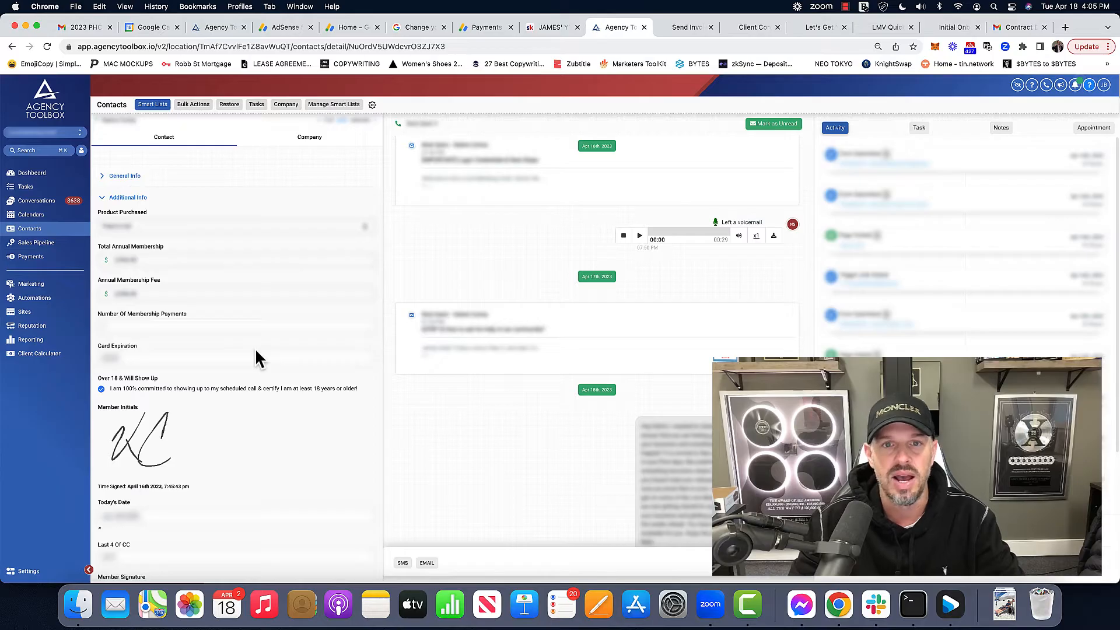
{"action": "mouse_move", "coordinate": [443, 196]}
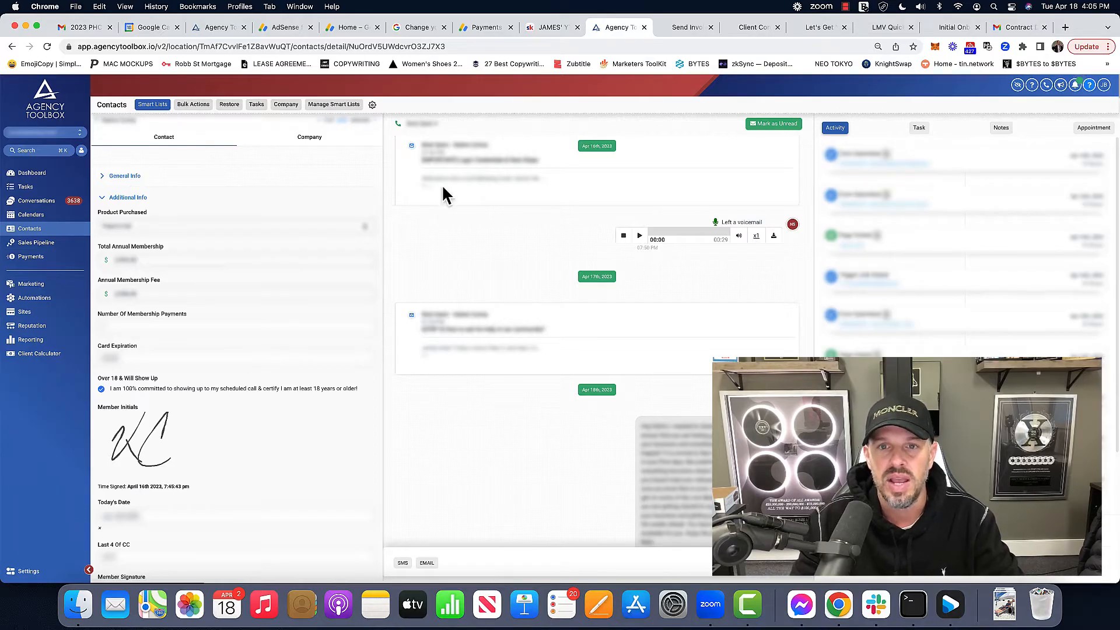
{"action": "mouse_move", "coordinate": [657, 114]}
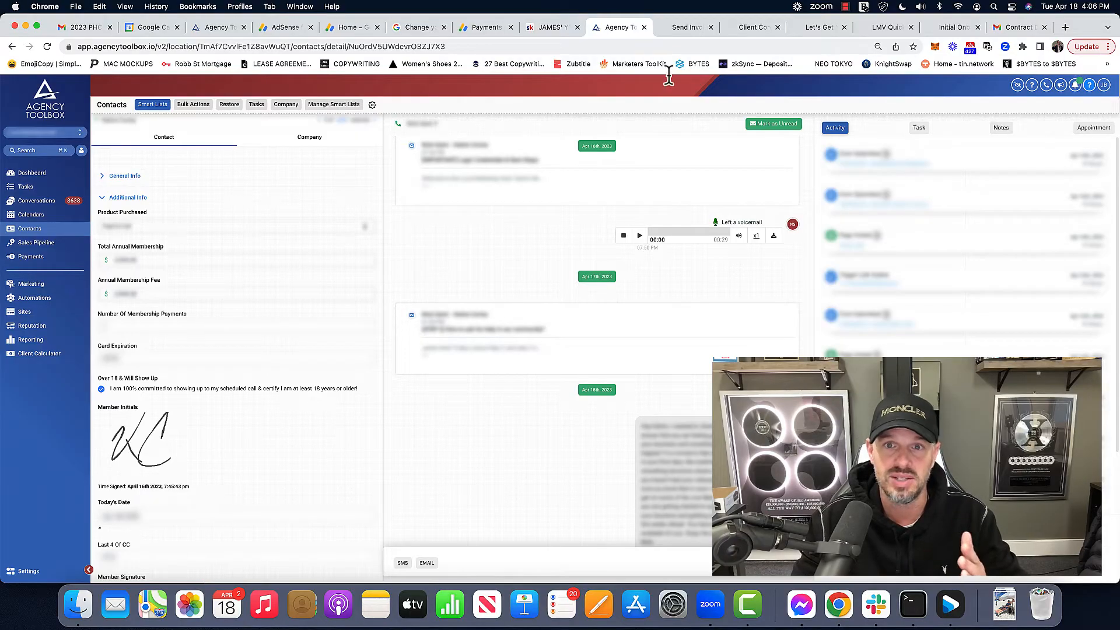
{"action": "mouse_move", "coordinate": [688, 27]}
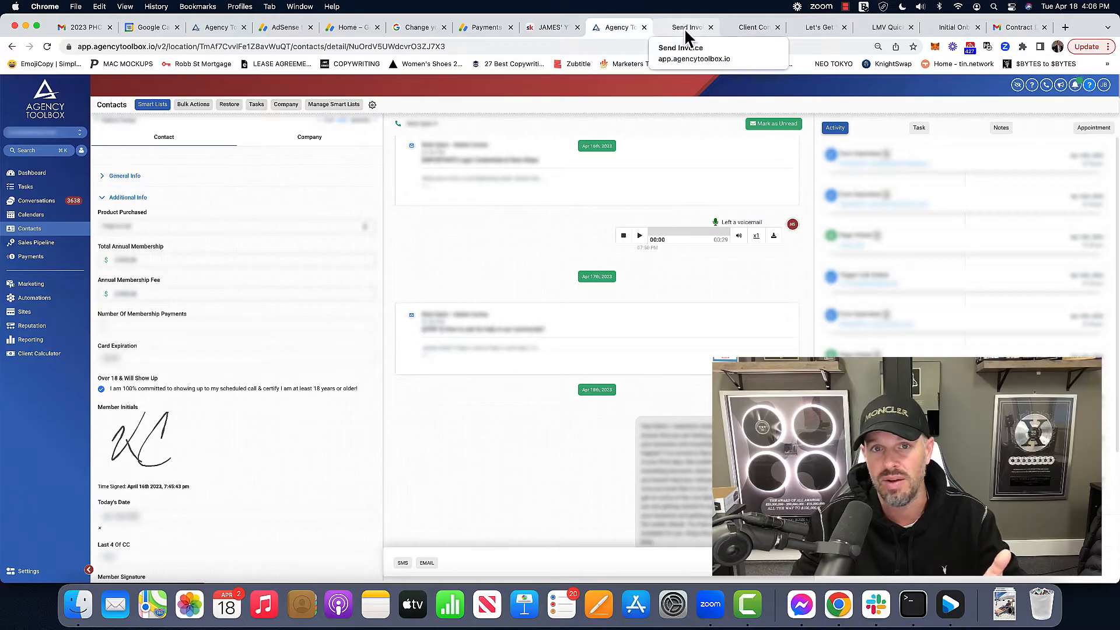
Submit the client contact form with retainer price 1000 and today, 2023-04-18, as contract start date
{"action": "left_click", "coordinate": [686, 27]}
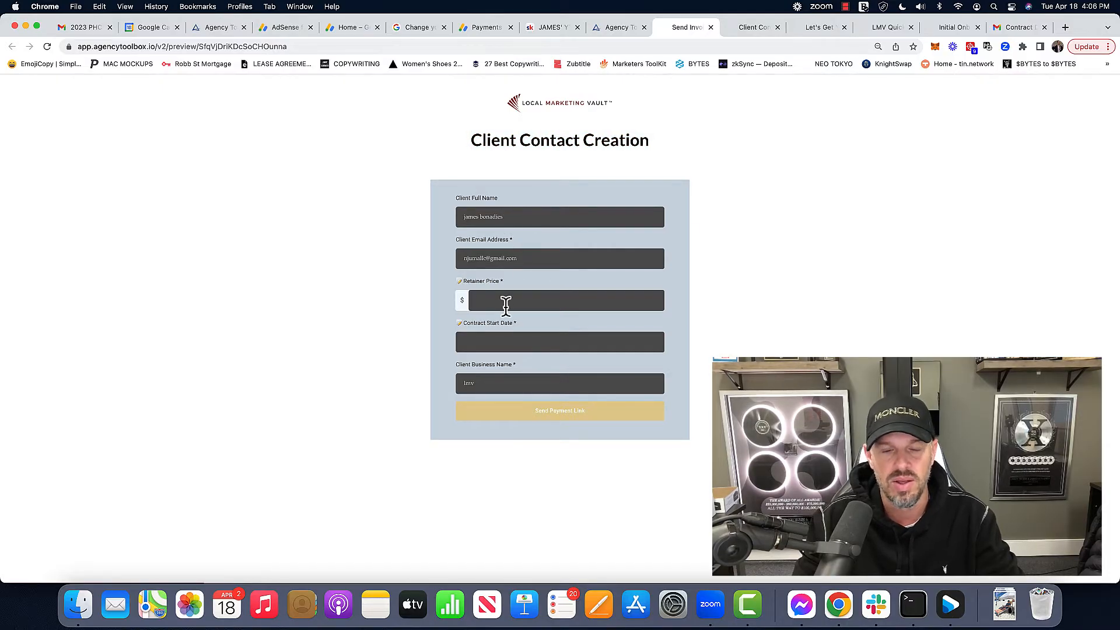
{"action": "type", "text": "1000"}
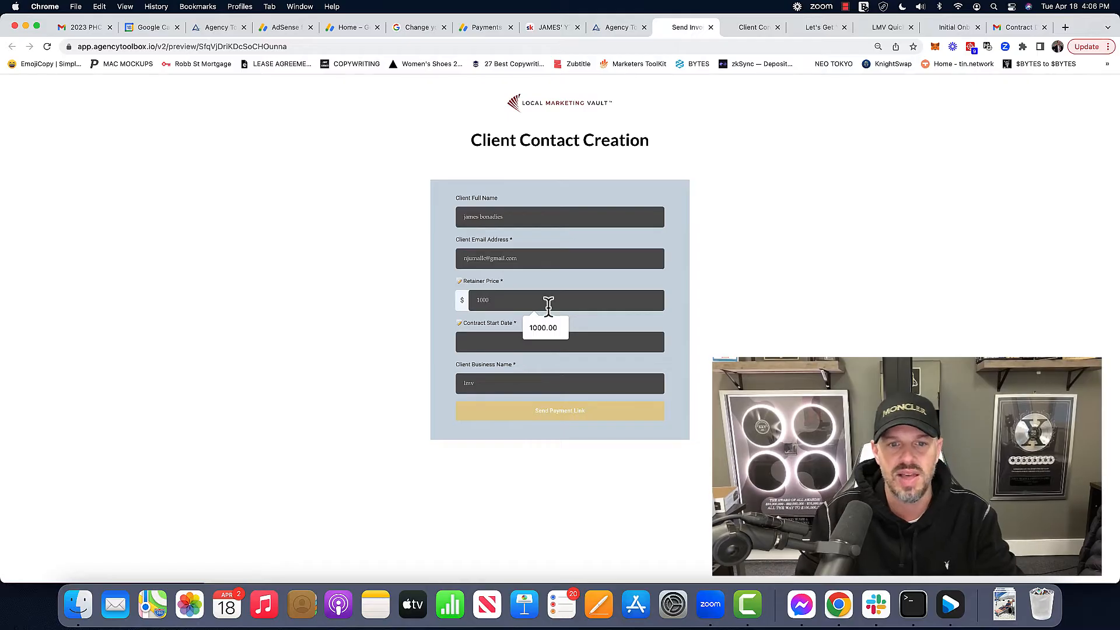
{"action": "left_click", "coordinate": [559, 342]}
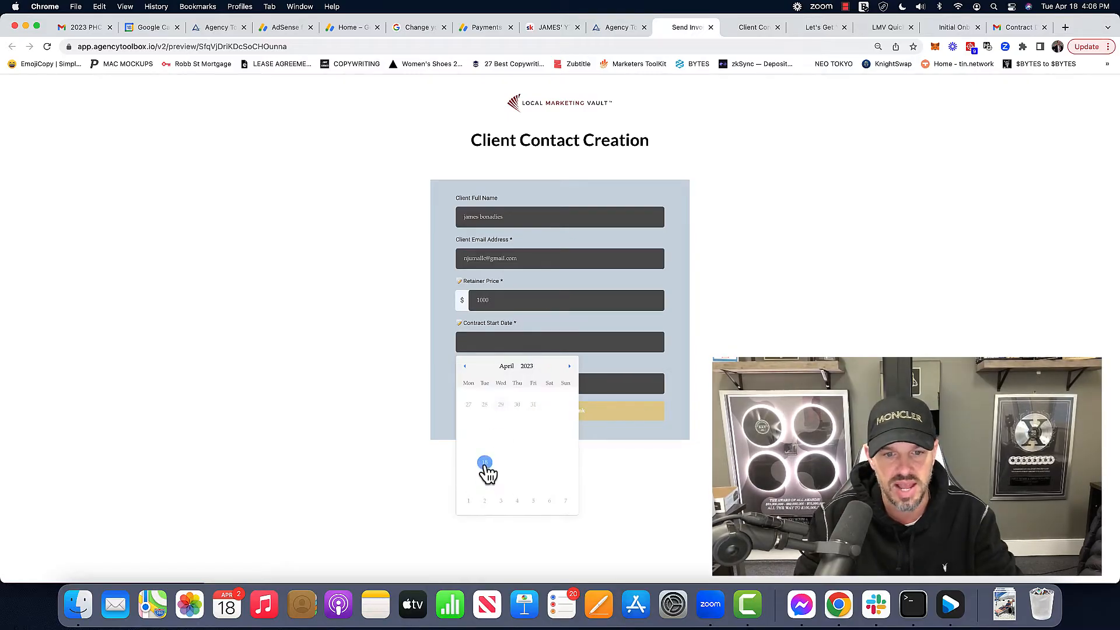
{"action": "left_click", "coordinate": [486, 463]}
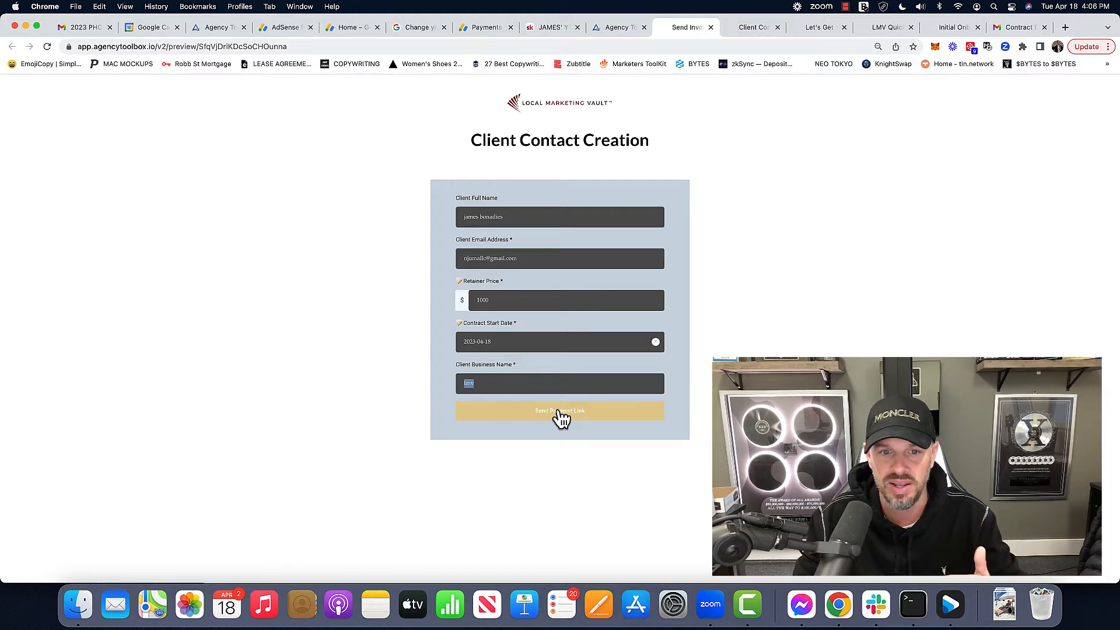
{"action": "left_click", "coordinate": [564, 299]}
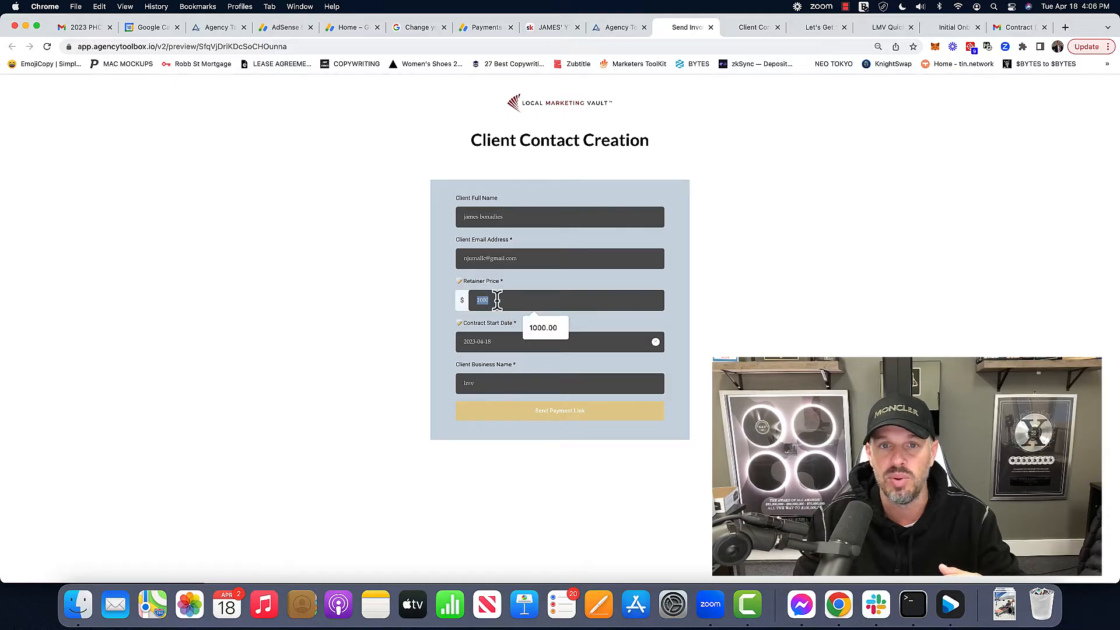
{"action": "mouse_move", "coordinate": [629, 336]}
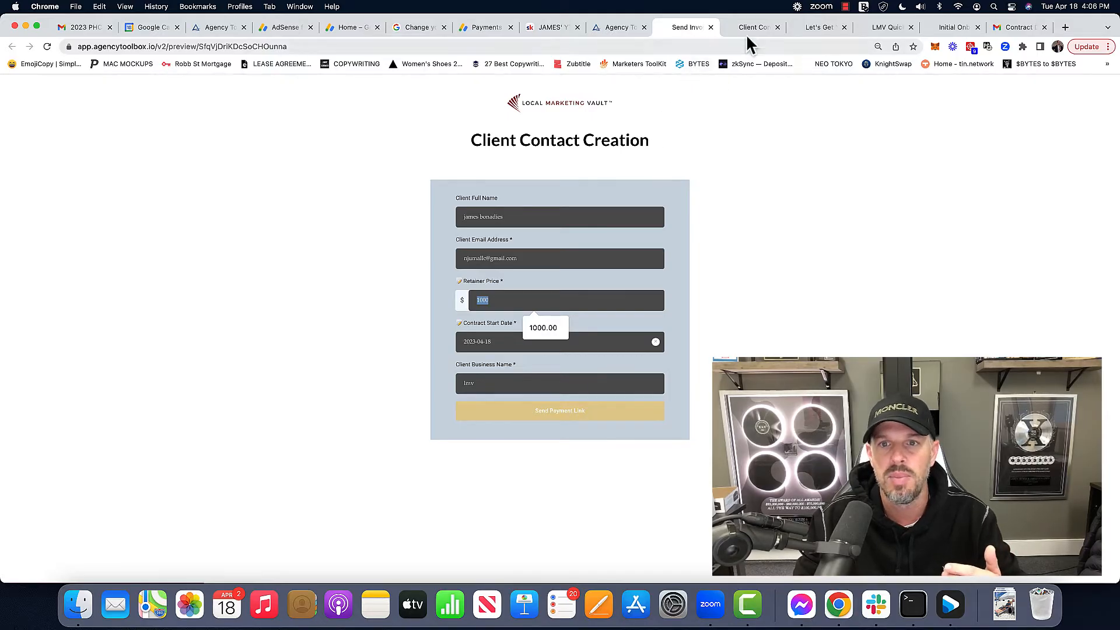
Compare the client contract page against the filled contact form
{"action": "left_click", "coordinate": [753, 27]}
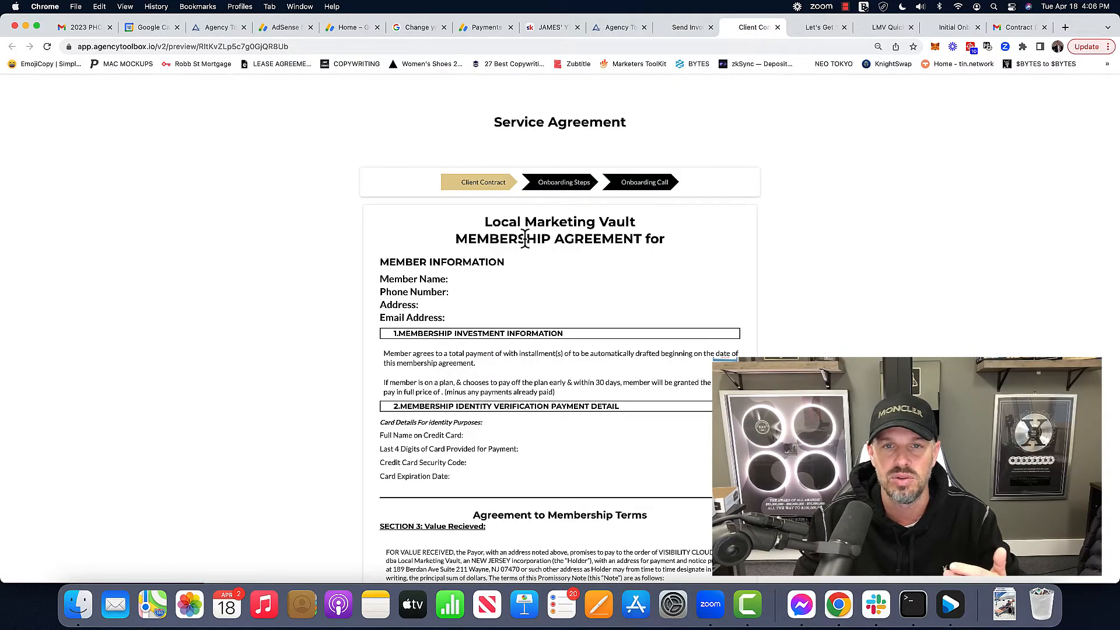
{"action": "mouse_move", "coordinate": [529, 335]}
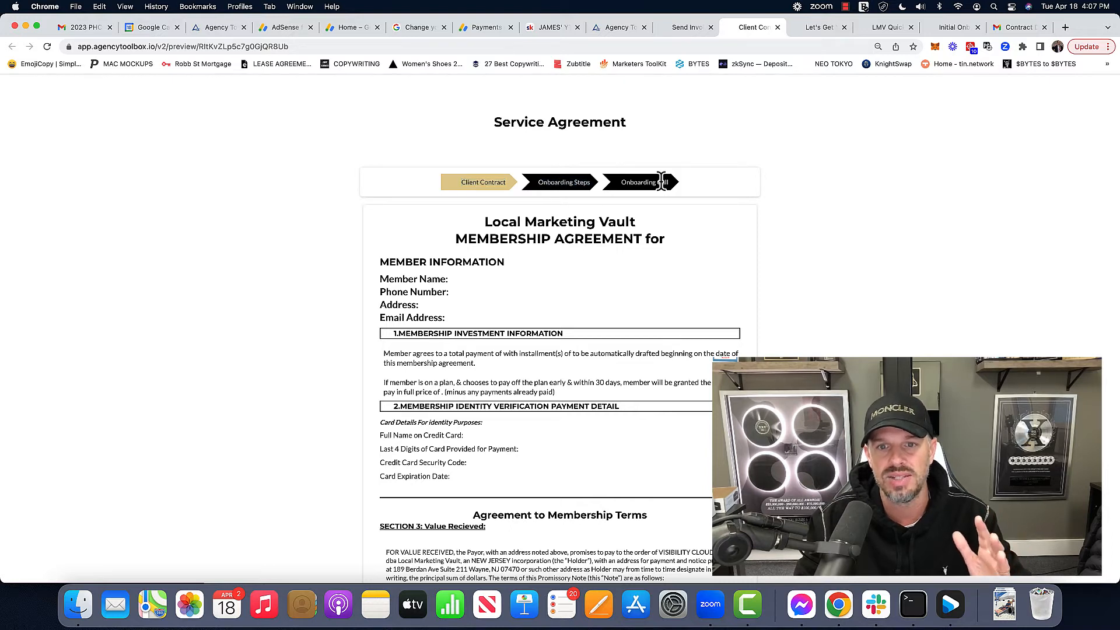
{"action": "double_click", "coordinate": [642, 182]}
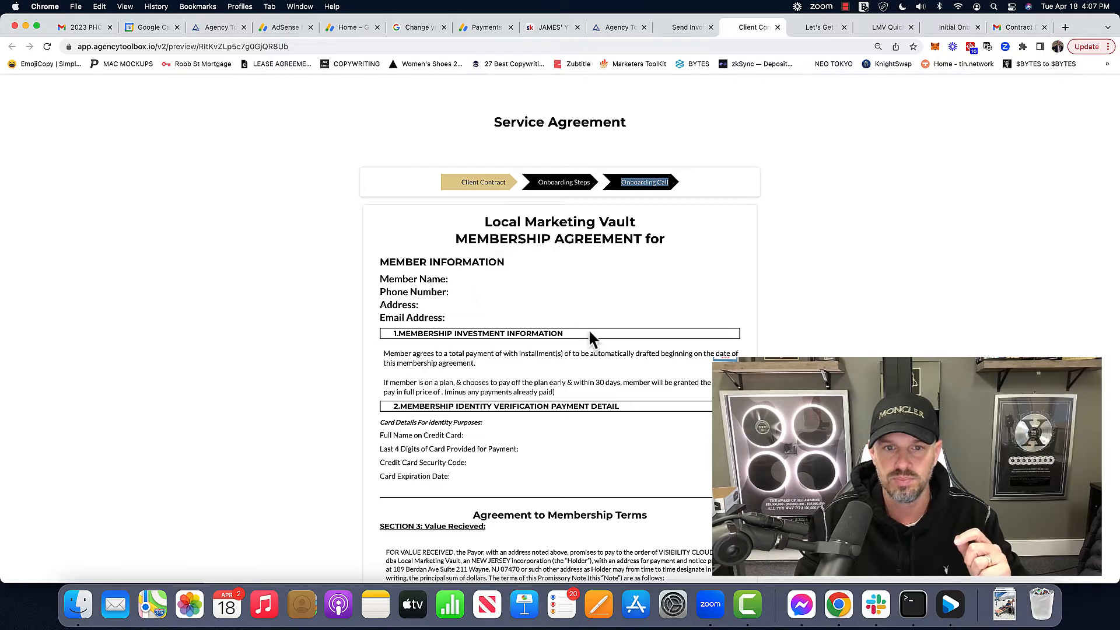
{"action": "left_click", "coordinate": [686, 27]}
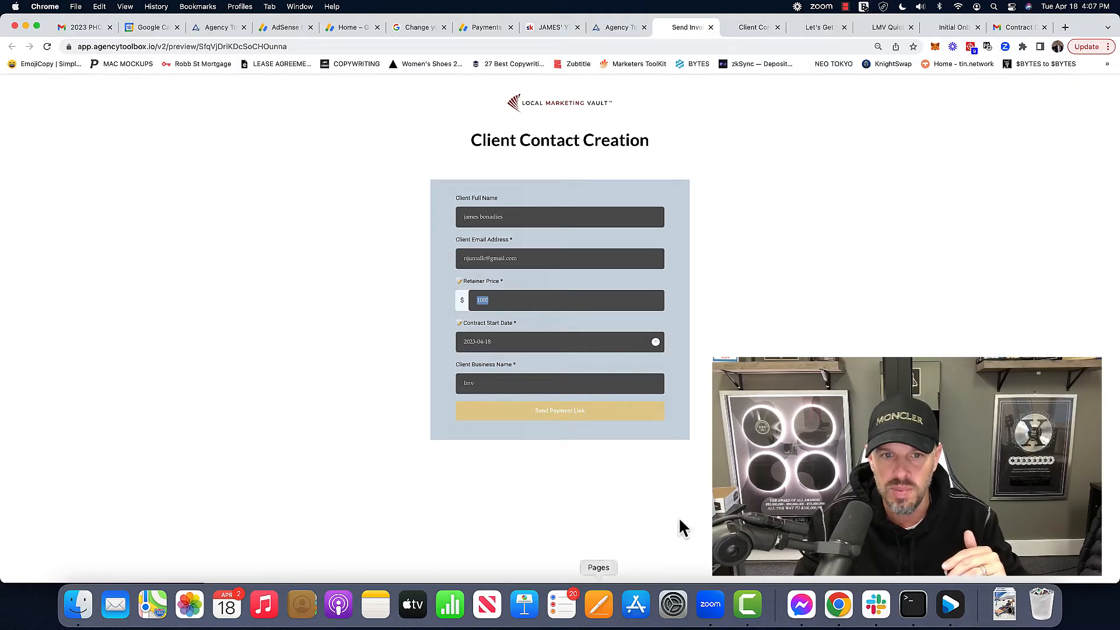
{"action": "left_click", "coordinate": [751, 27]}
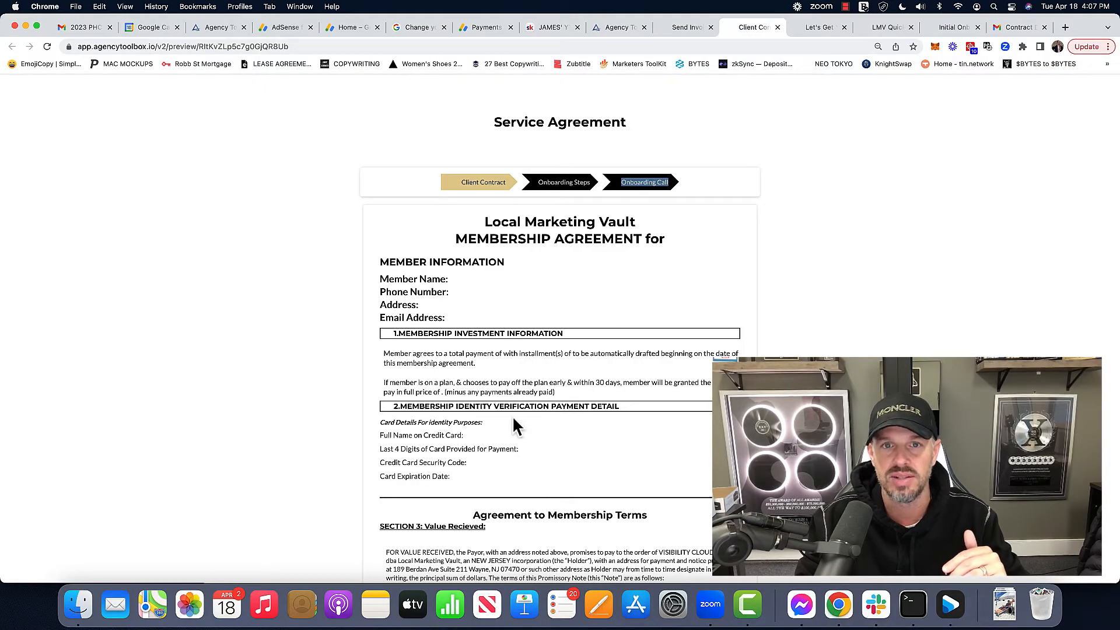
Toggle between the service agreement and contact form, then land on Settings business info
{"action": "left_click", "coordinate": [685, 26]}
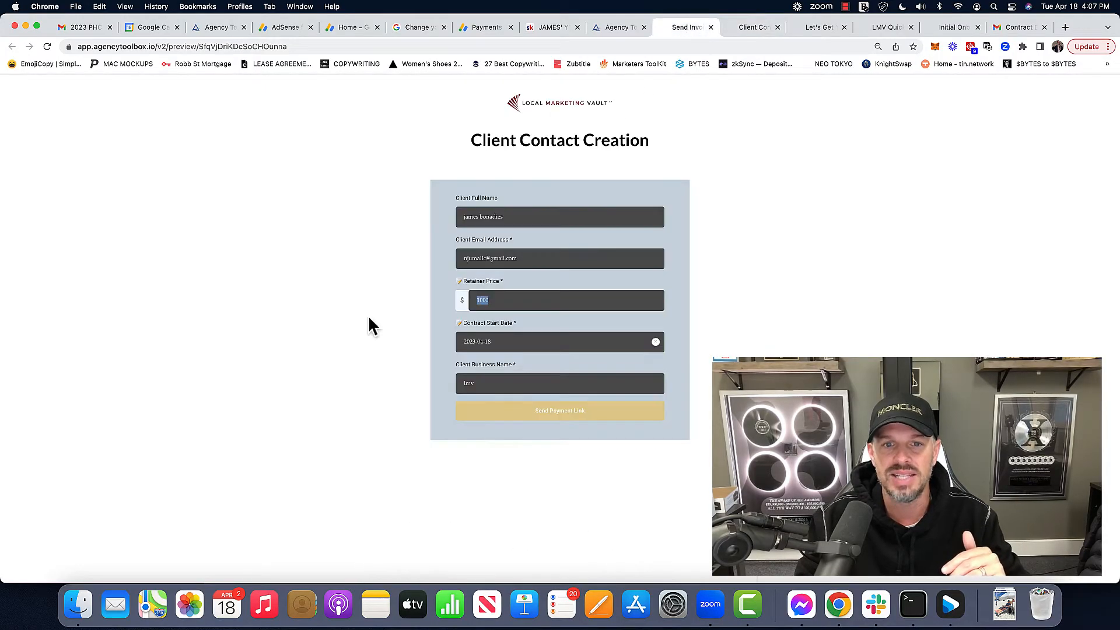
{"action": "left_click", "coordinate": [559, 217]}
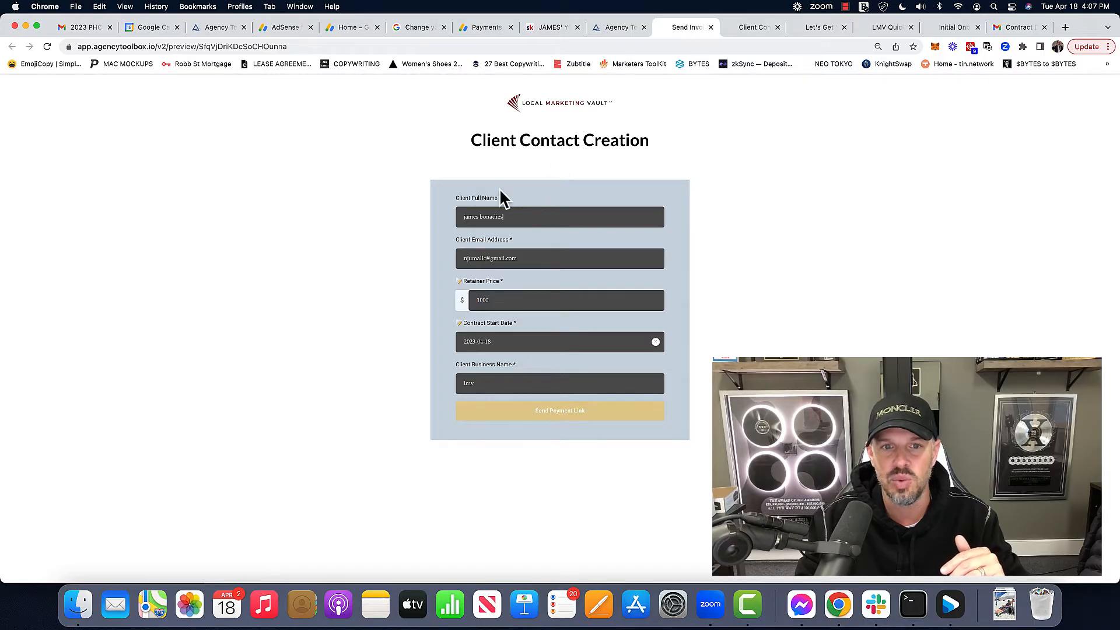
{"action": "left_click", "coordinate": [750, 27]}
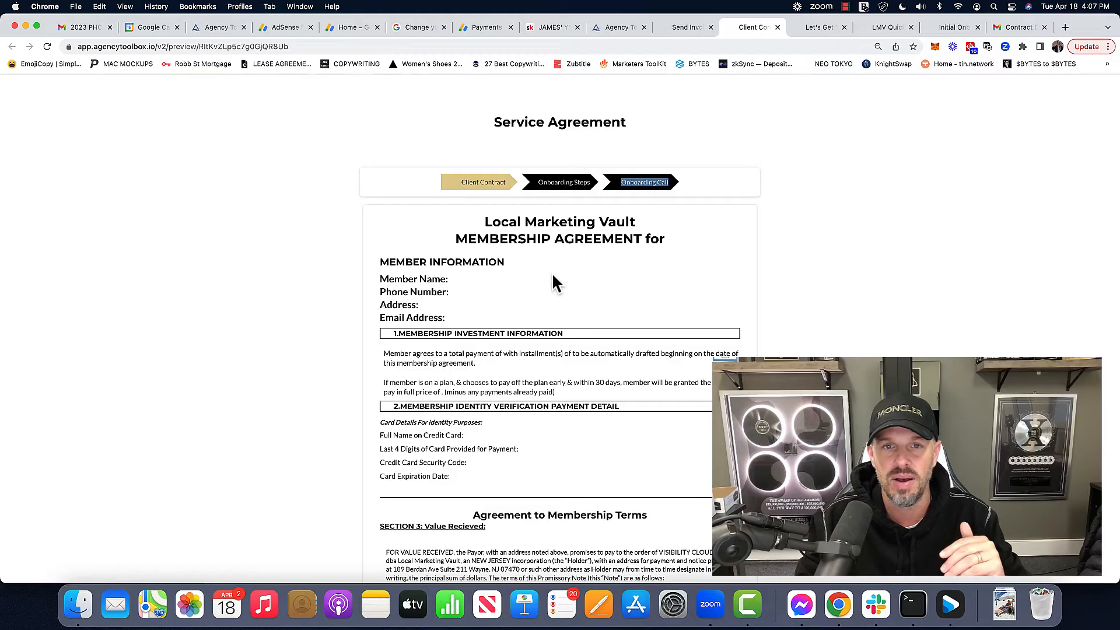
{"action": "left_click", "coordinate": [618, 27]}
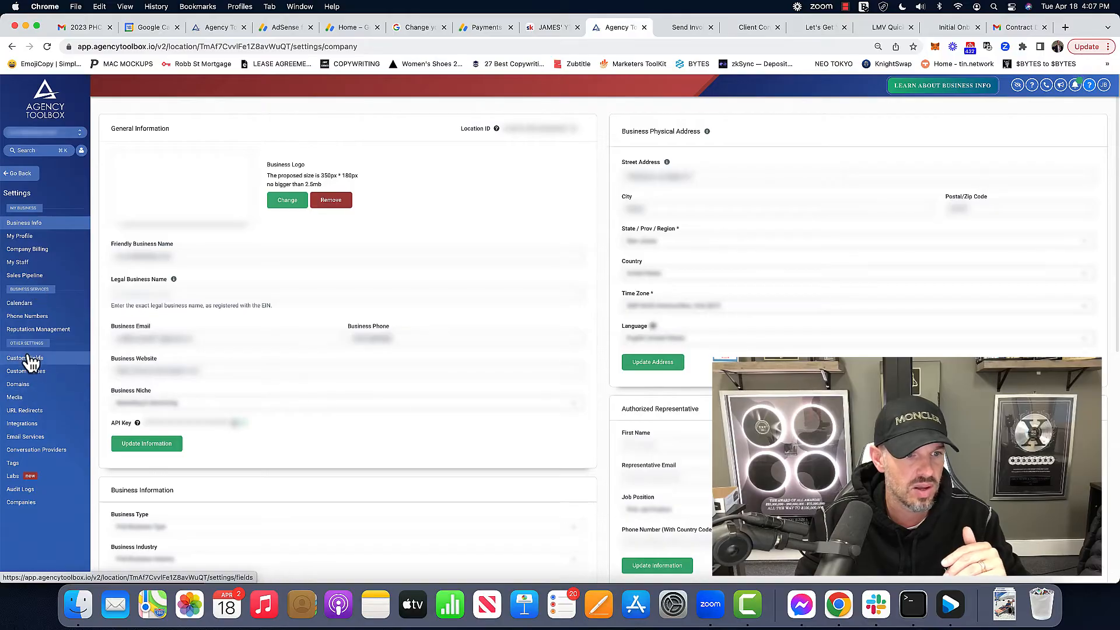
Review the Custom Fields list, then return to the contact form and client contract preview
{"action": "left_click", "coordinate": [25, 357]}
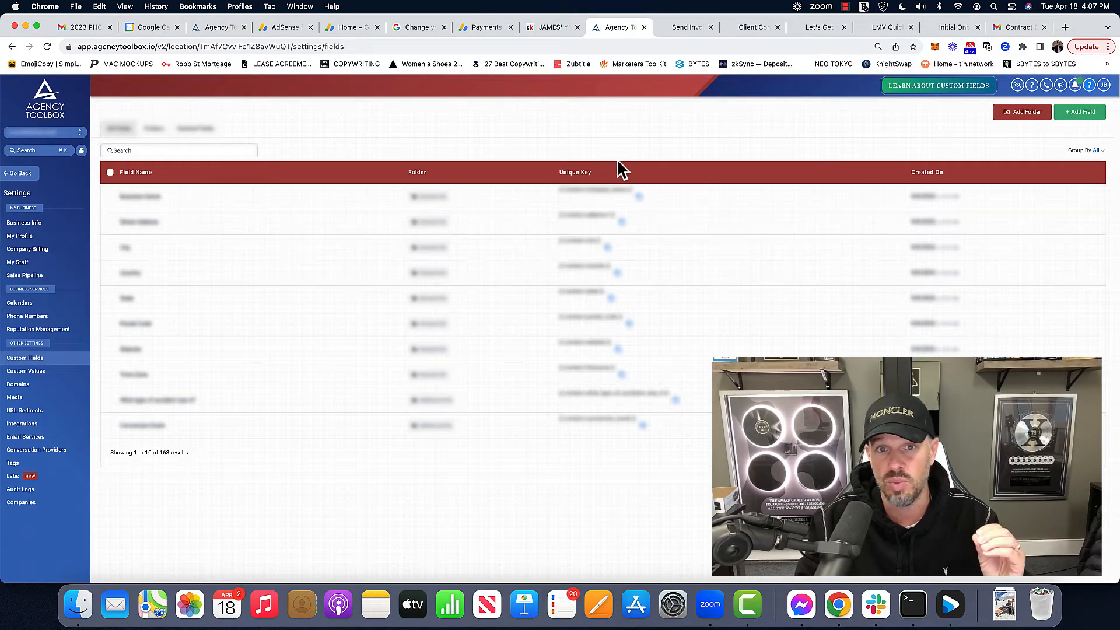
{"action": "left_click", "coordinate": [753, 27]}
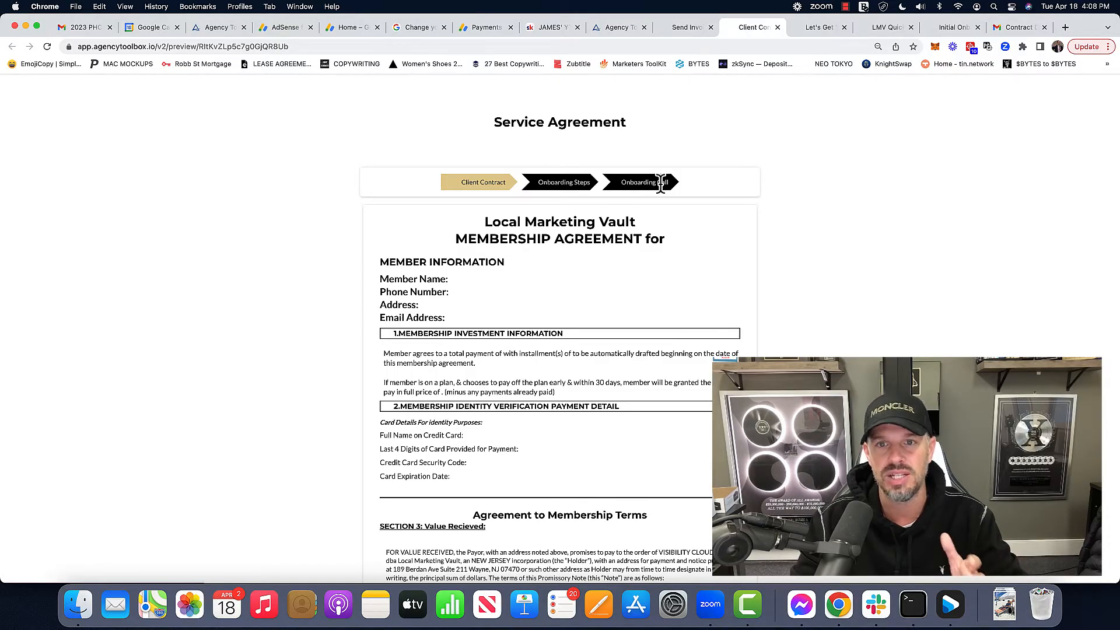
{"action": "left_click", "coordinate": [686, 27]}
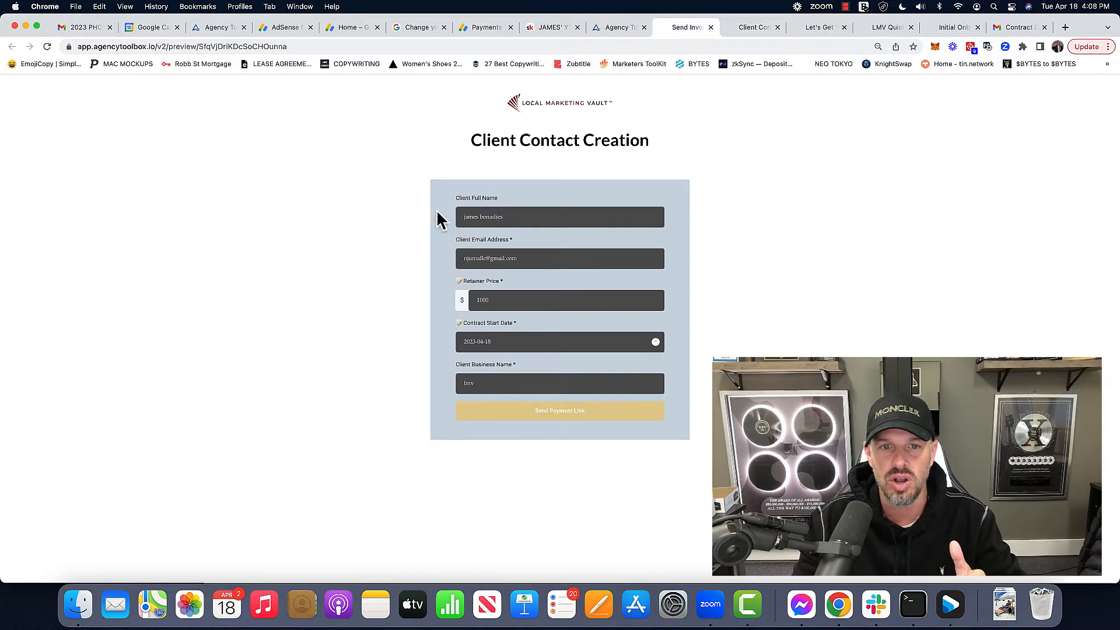
{"action": "mouse_move", "coordinate": [525, 219]}
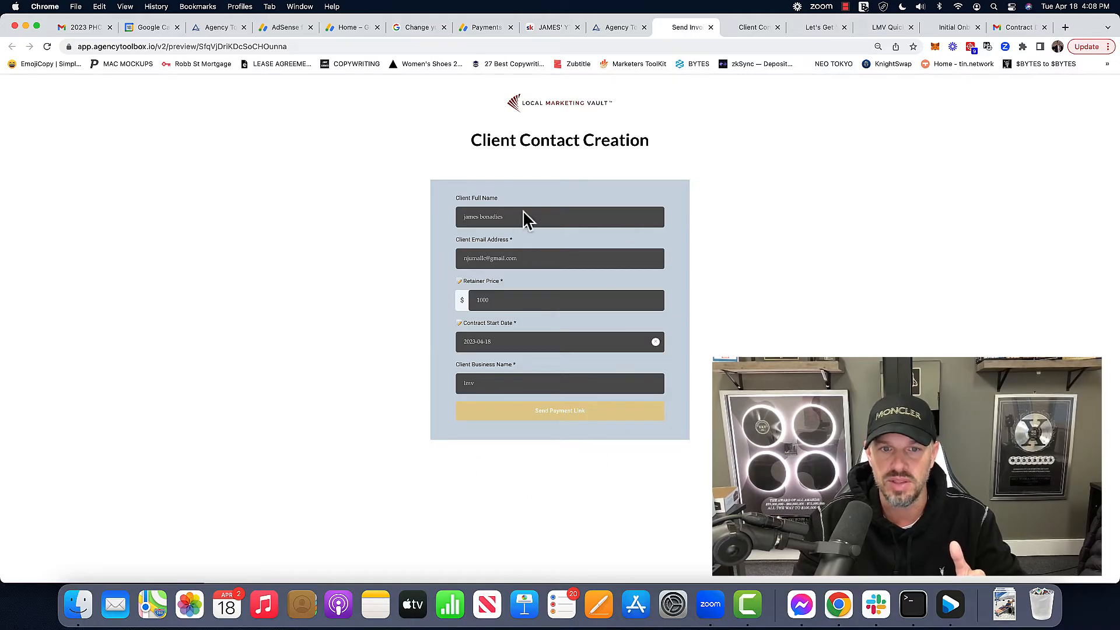
{"action": "mouse_move", "coordinate": [529, 323]}
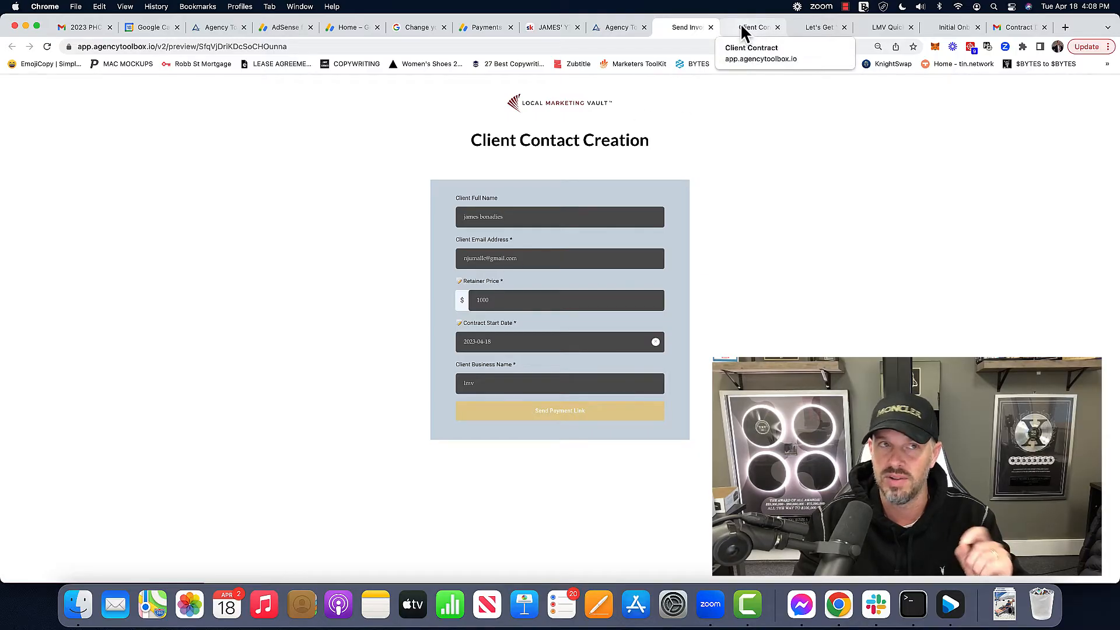
{"action": "left_click", "coordinate": [753, 27]}
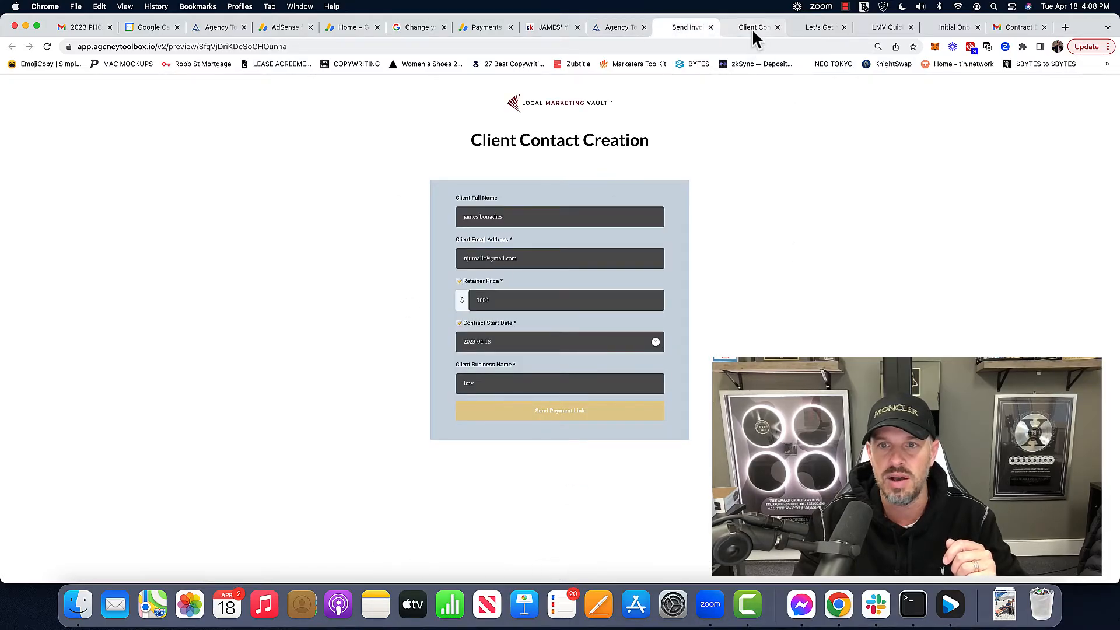
Check the signature block at the end of the membership agreement, then reach the onboarding welcome page
{"action": "left_click", "coordinate": [754, 27]}
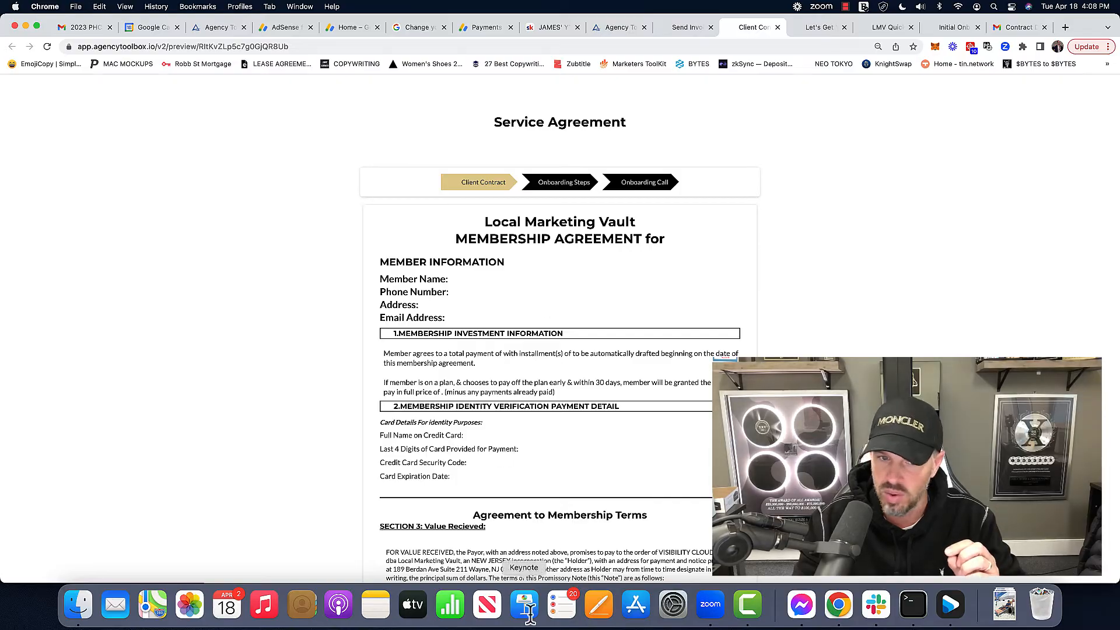
{"action": "scroll", "scroll_direction": "down", "scroll_amount": 3}
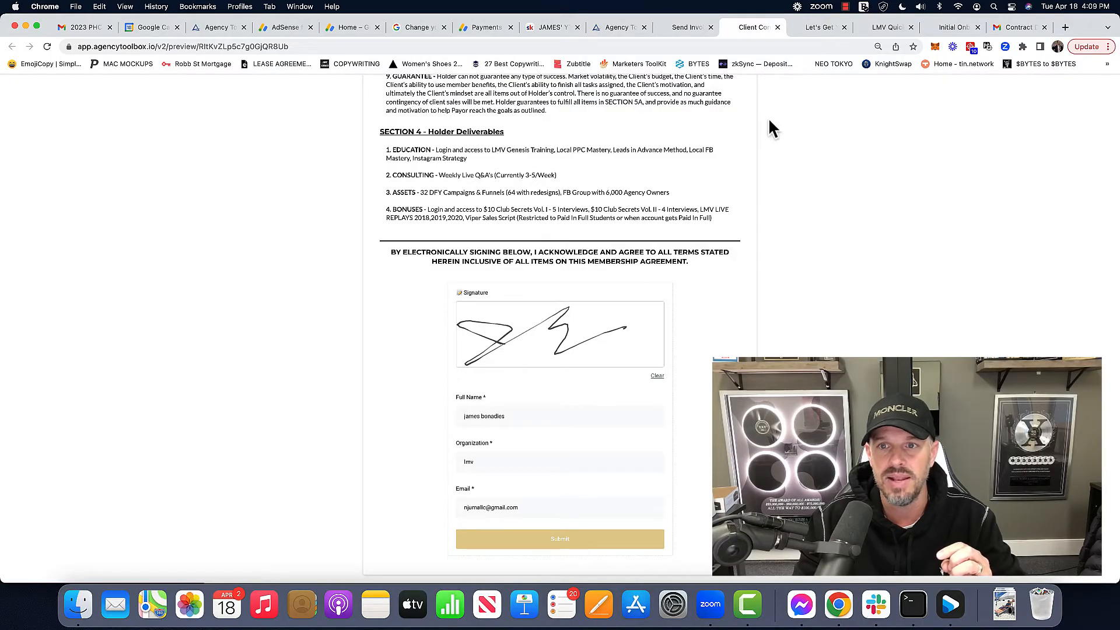
{"action": "left_click", "coordinate": [818, 27]}
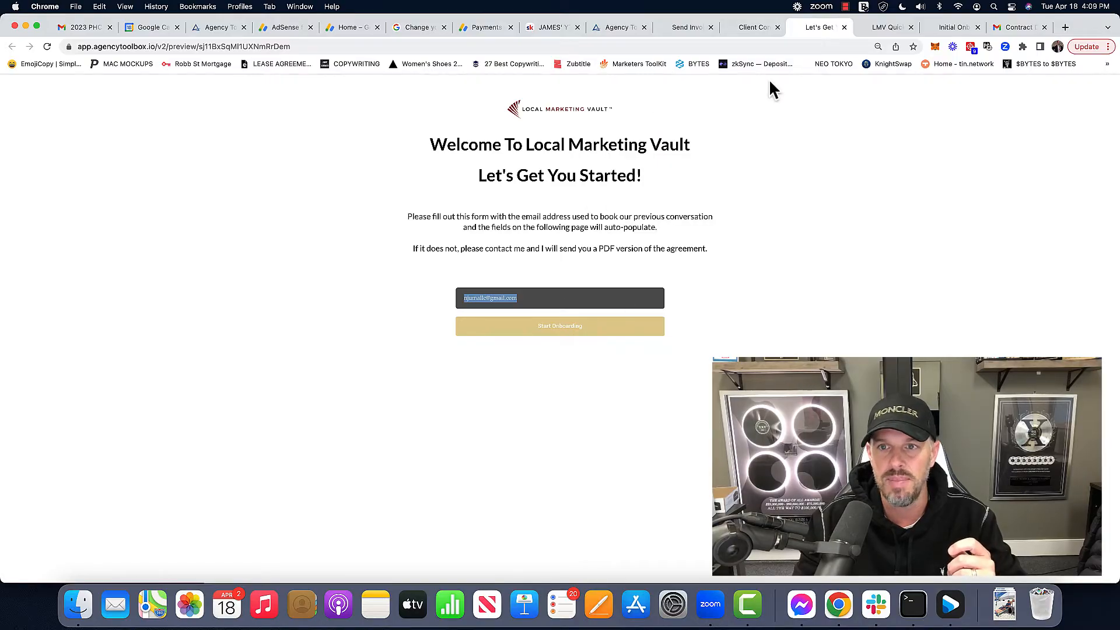
Flip through the quick-start steps, signed contract and onboarding welcome pages
{"action": "left_click", "coordinate": [885, 27]}
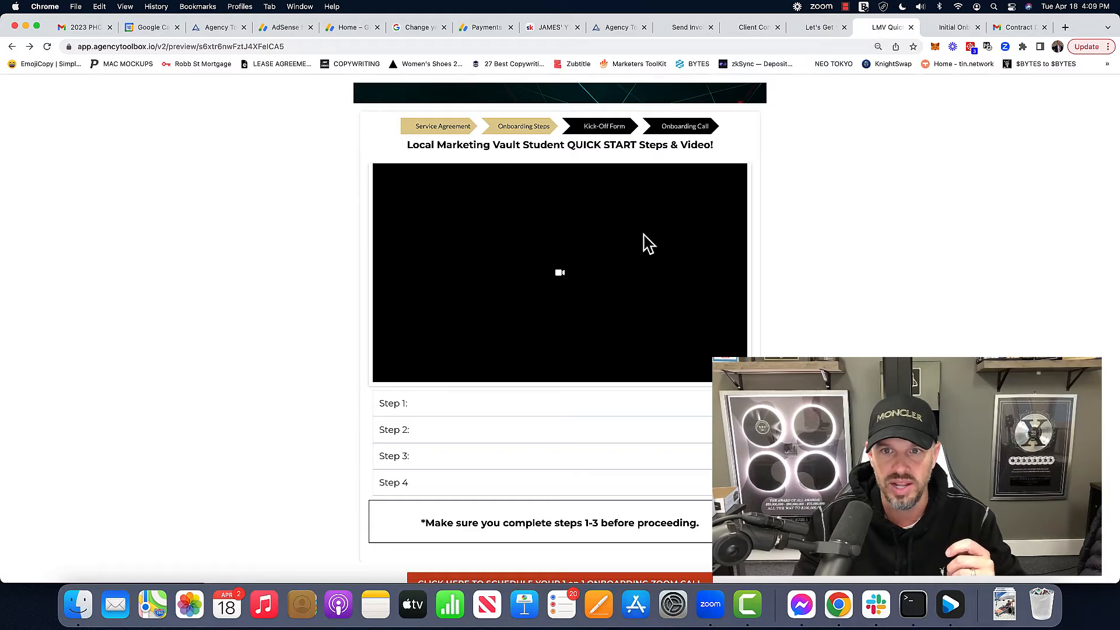
{"action": "left_click", "coordinate": [817, 27]}
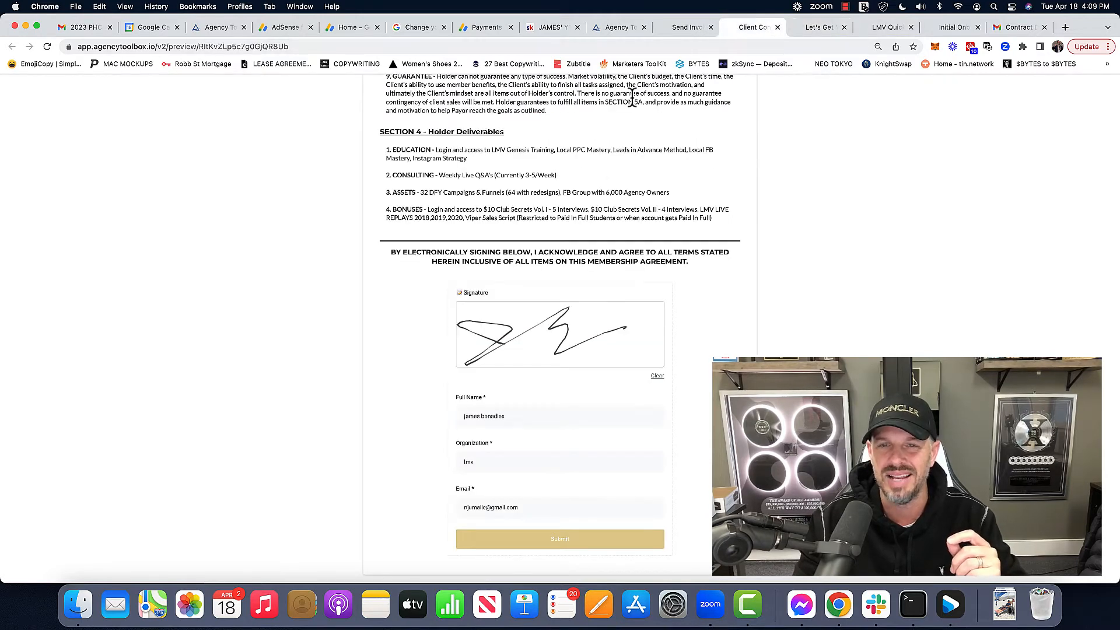
{"action": "left_click", "coordinate": [819, 27]}
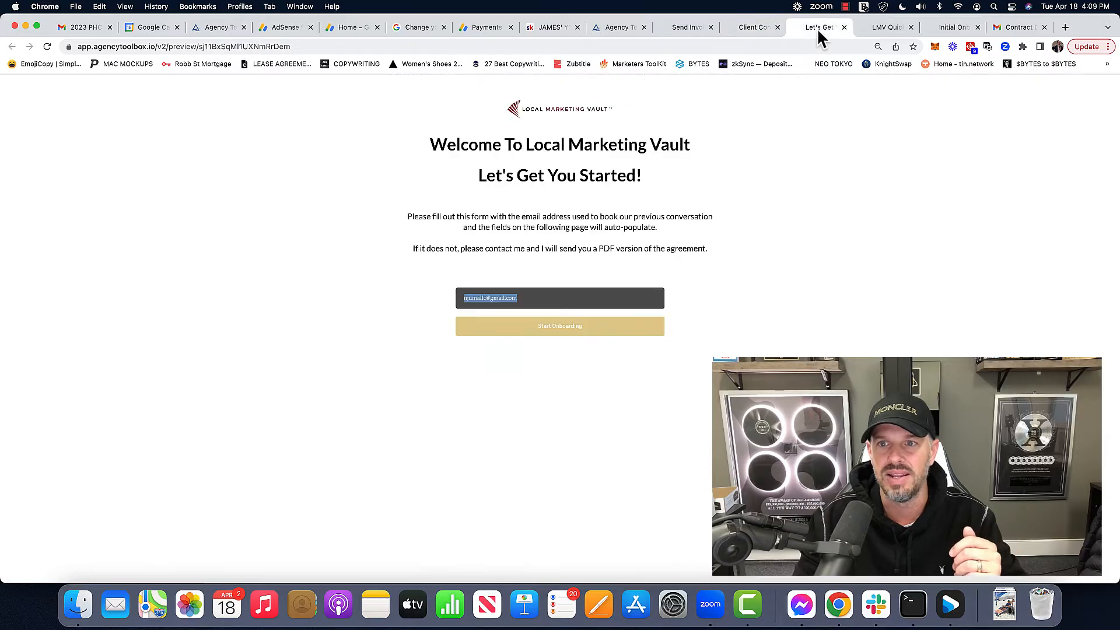
{"action": "left_click", "coordinate": [885, 27]}
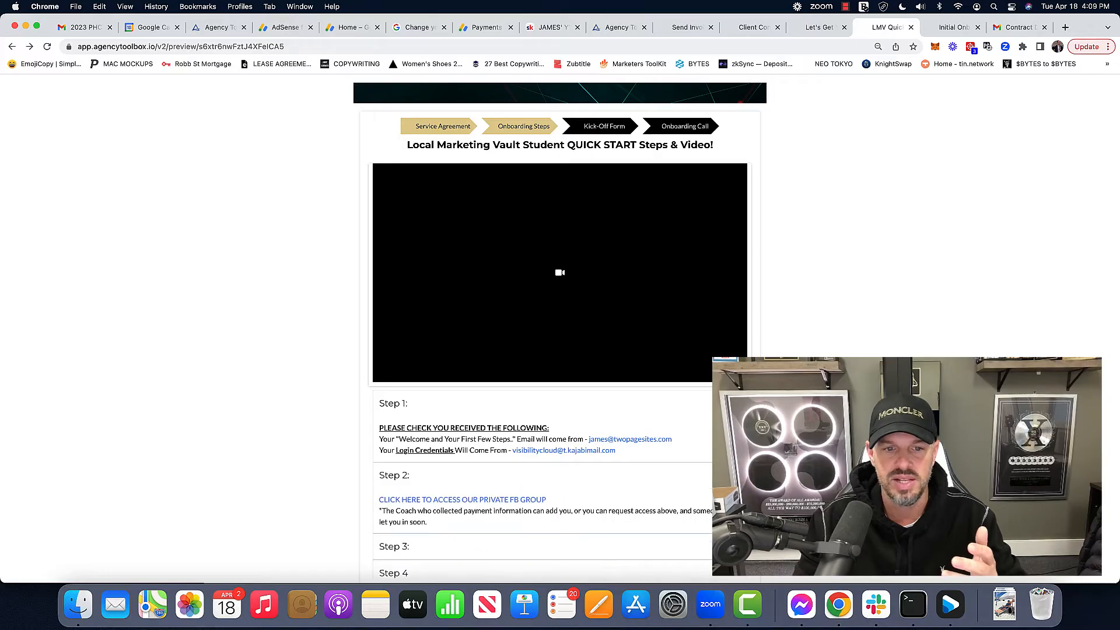
Expand the quick-start steps including Step 3's members portal and highlight the steps 1-3 reminder
{"action": "scroll", "scroll_direction": "down", "scroll_amount": 3}
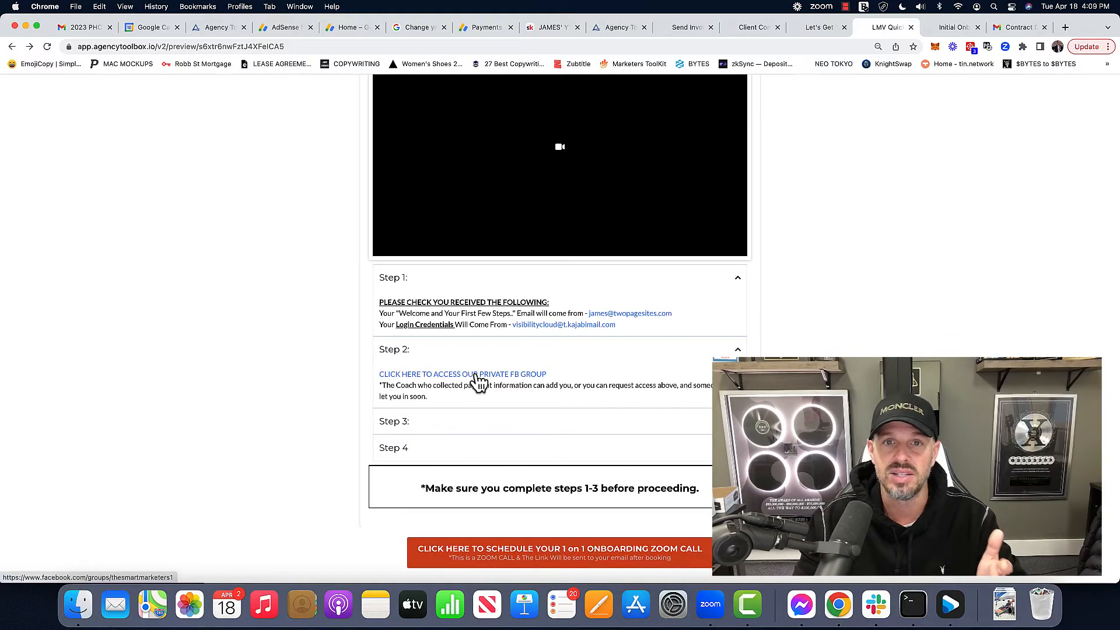
{"action": "left_click", "coordinate": [393, 421]}
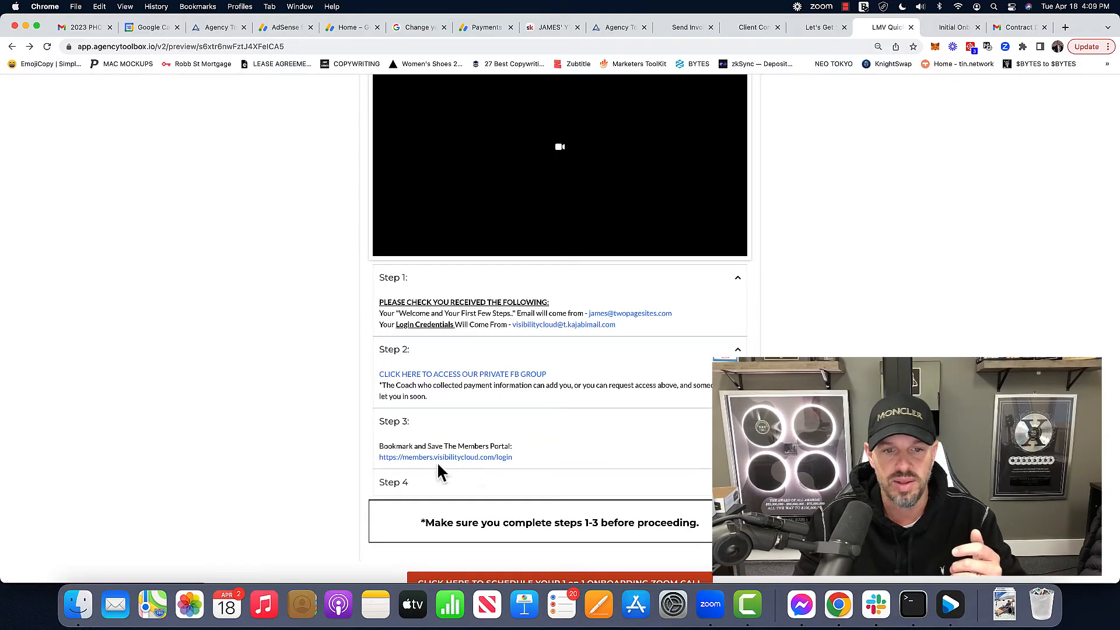
{"action": "scroll", "scroll_direction": "down", "scroll_amount": 3}
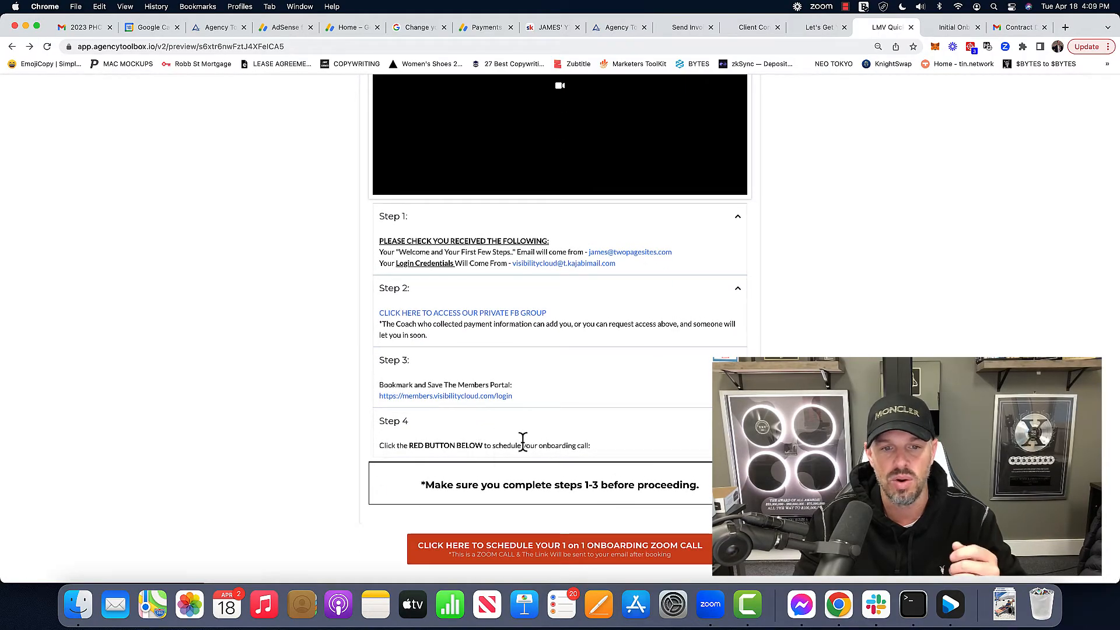
{"action": "left_click_drag", "start_coordinate": [408, 445], "coordinate": [590, 444]}
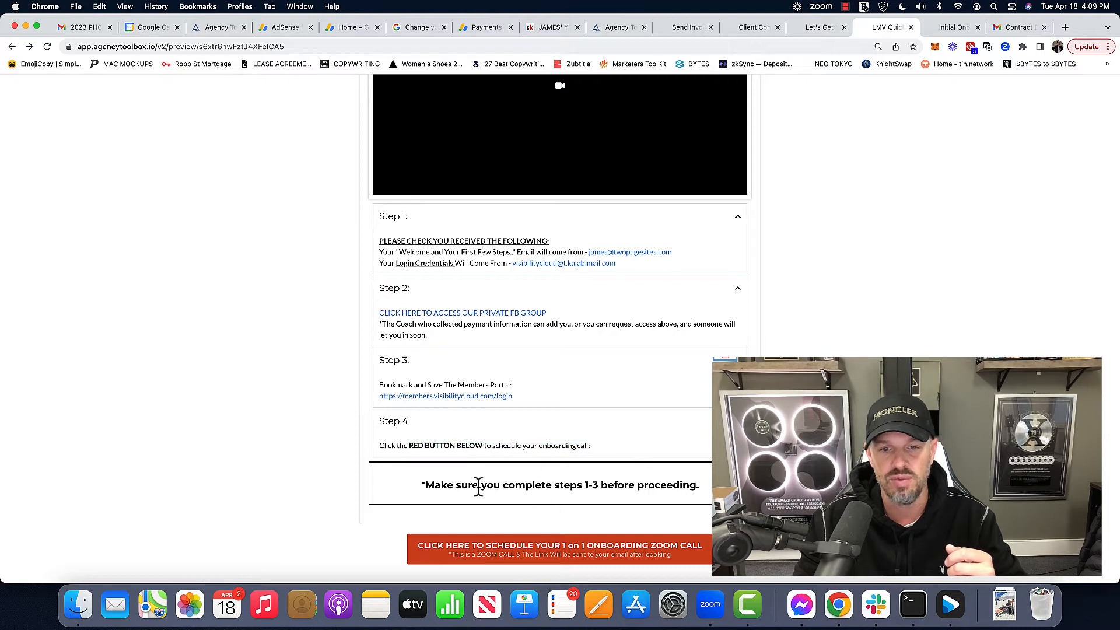
{"action": "left_click_drag", "start_coordinate": [479, 484], "coordinate": [697, 484]}
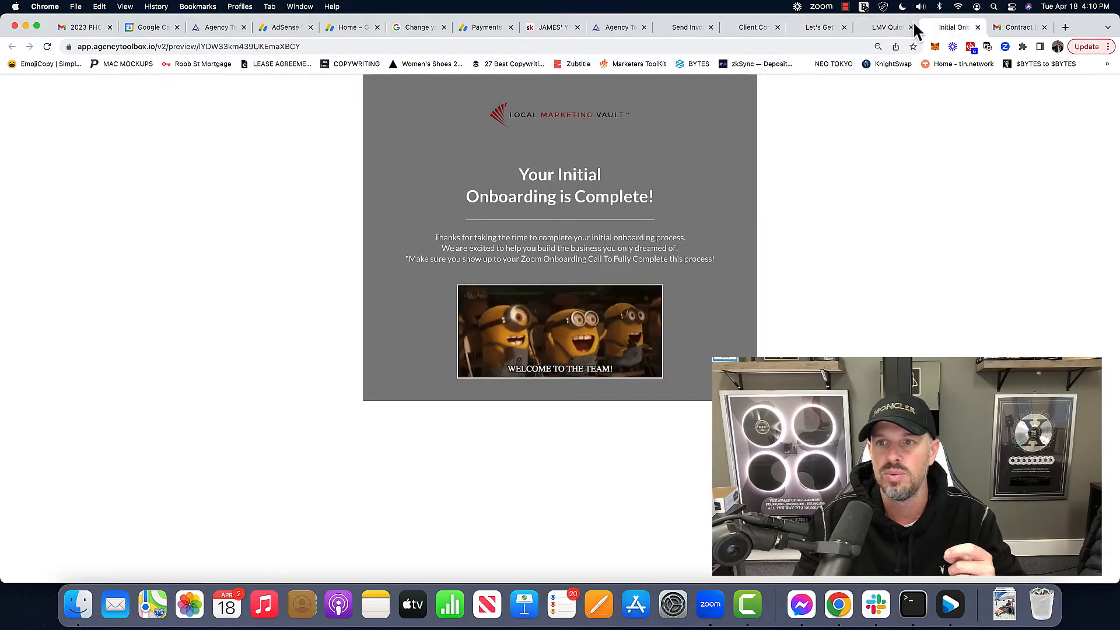
View the onboarding call booking and completion pages, then open the client's contact record
{"action": "left_click", "coordinate": [885, 27]}
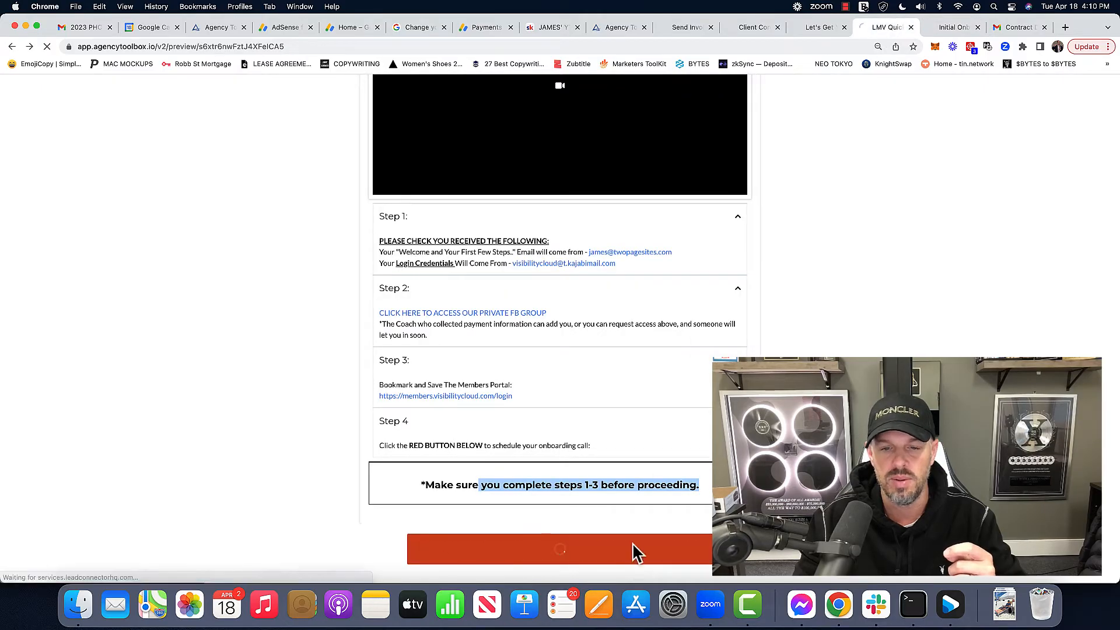
{"action": "left_click", "coordinate": [560, 548]}
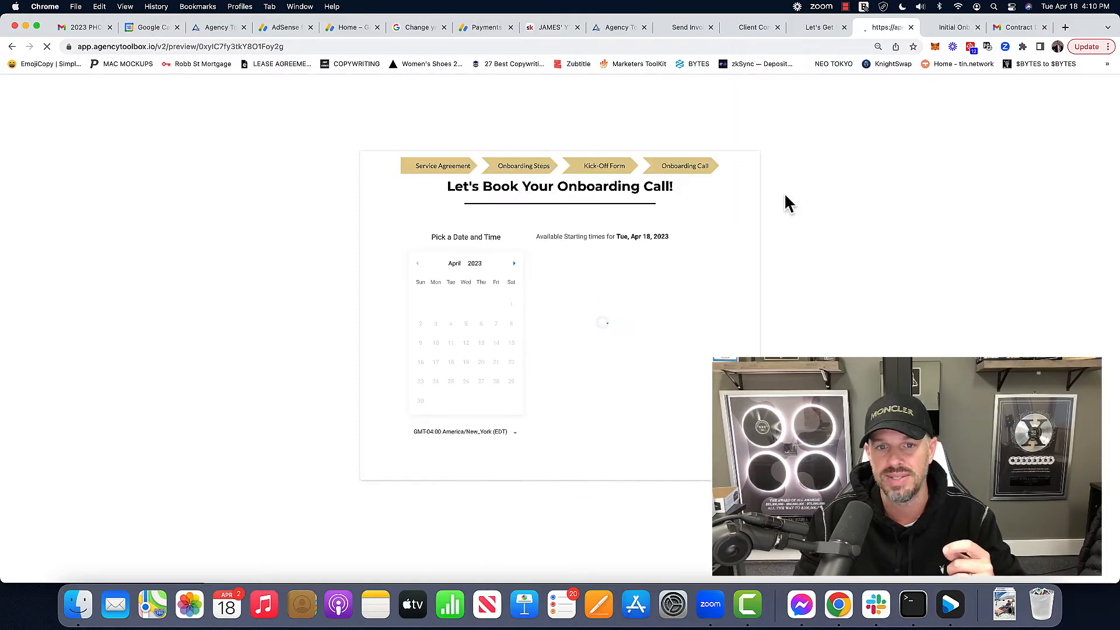
{"action": "left_click", "coordinate": [465, 362]}
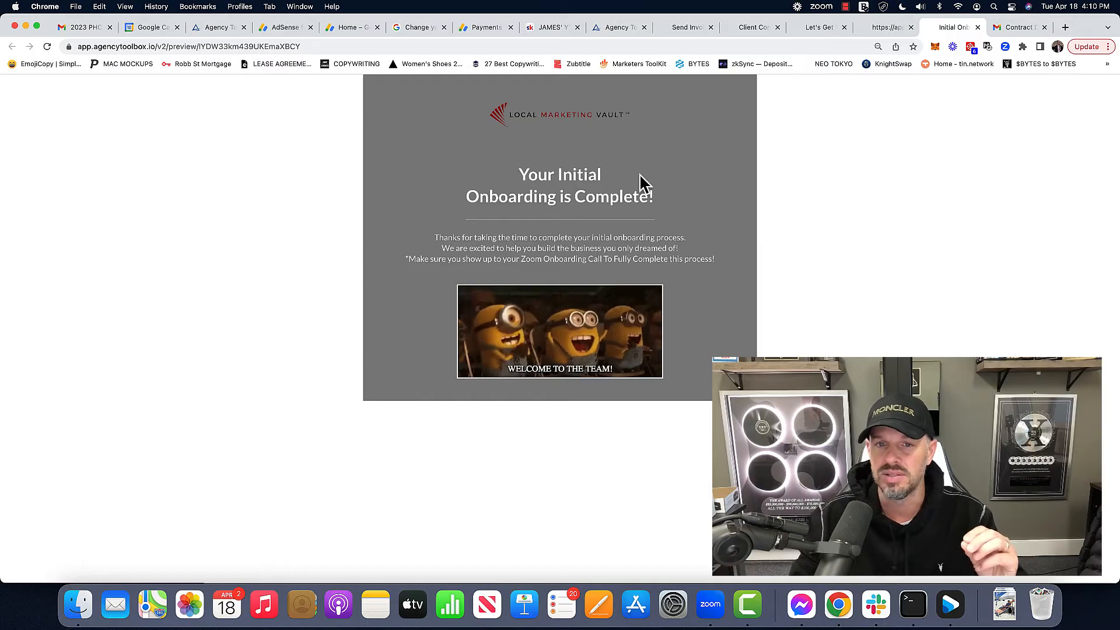
{"action": "left_click", "coordinate": [614, 27]}
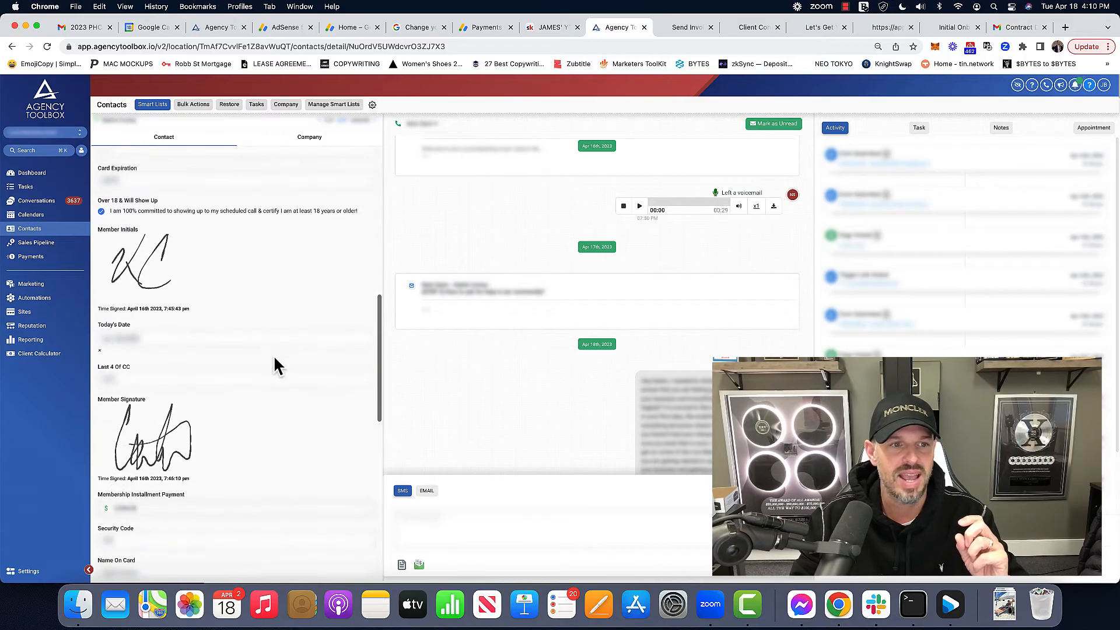
{"action": "scroll", "scroll_direction": "down", "scroll_amount": 3}
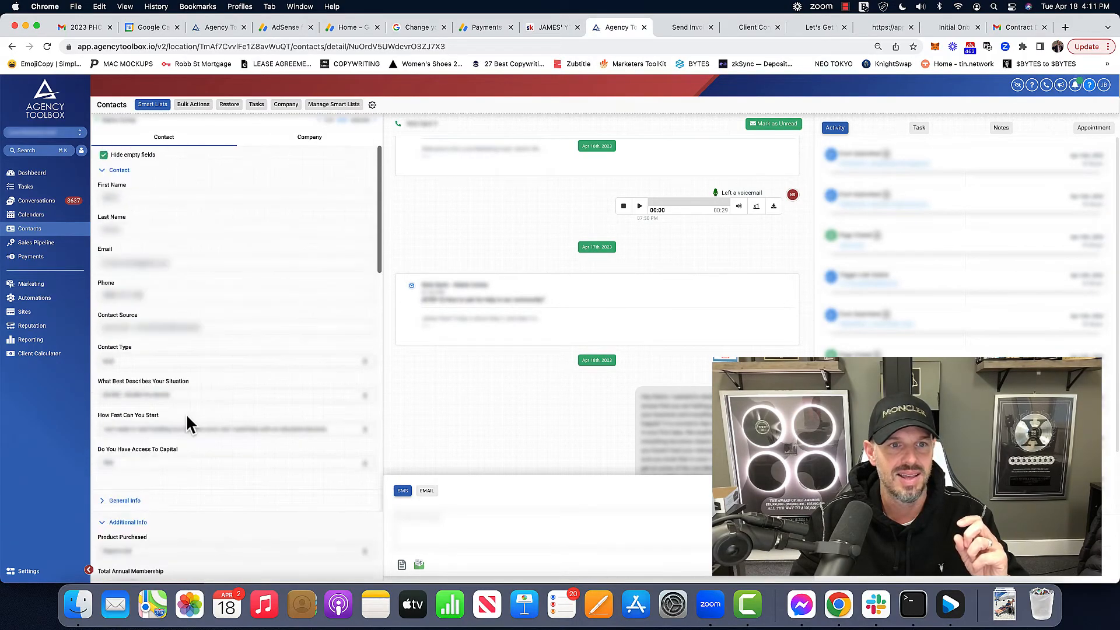
Read through the emailed copy of the signed client contract's clauses in Gmail
{"action": "left_click", "coordinate": [1017, 27]}
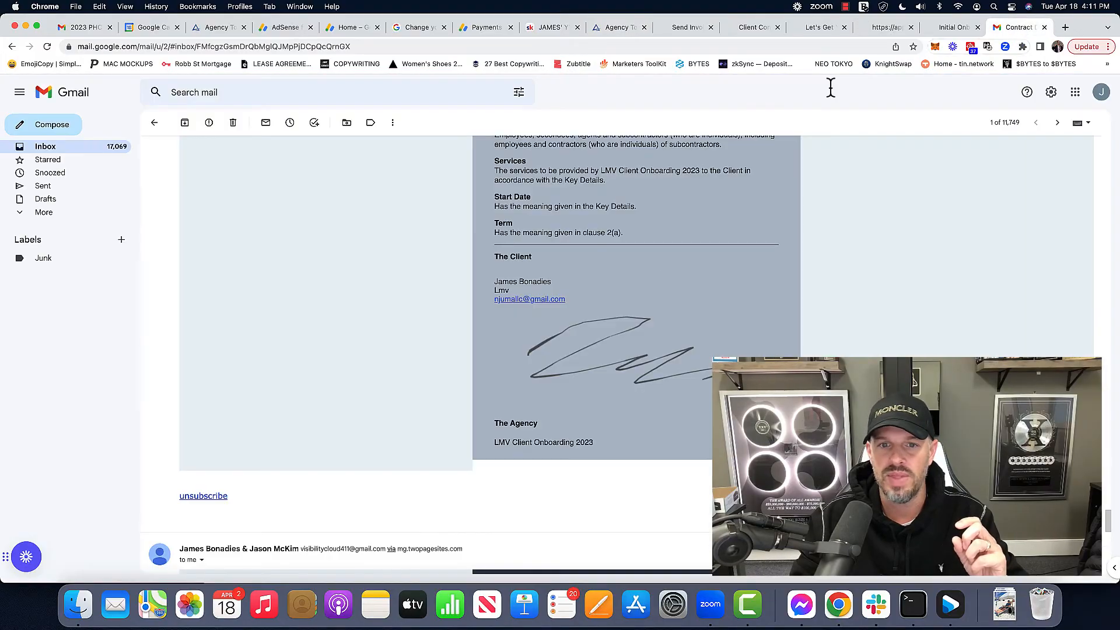
{"action": "scroll", "scroll_direction": "down", "scroll_amount": 3}
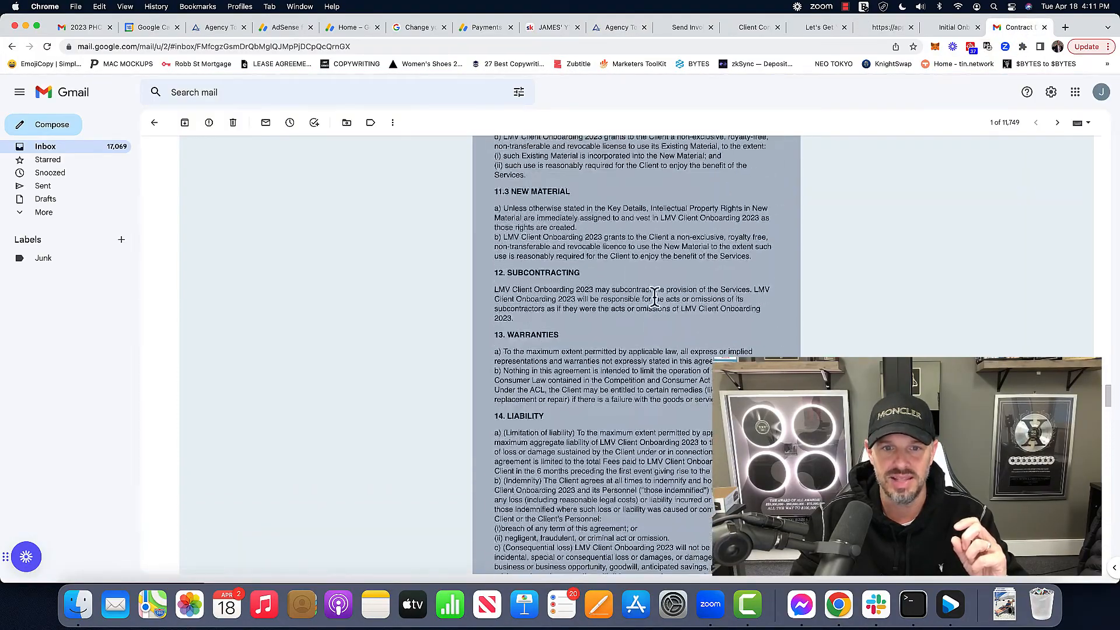
{"action": "scroll", "scroll_direction": "down", "scroll_amount": 3}
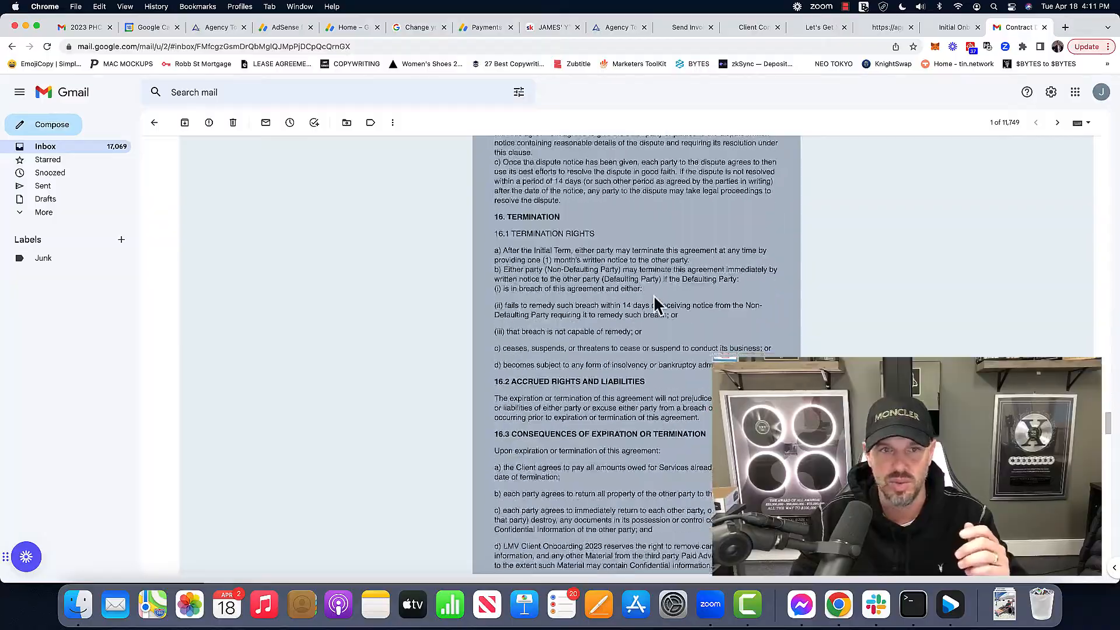
{"action": "scroll", "scroll_direction": "down", "scroll_amount": 3}
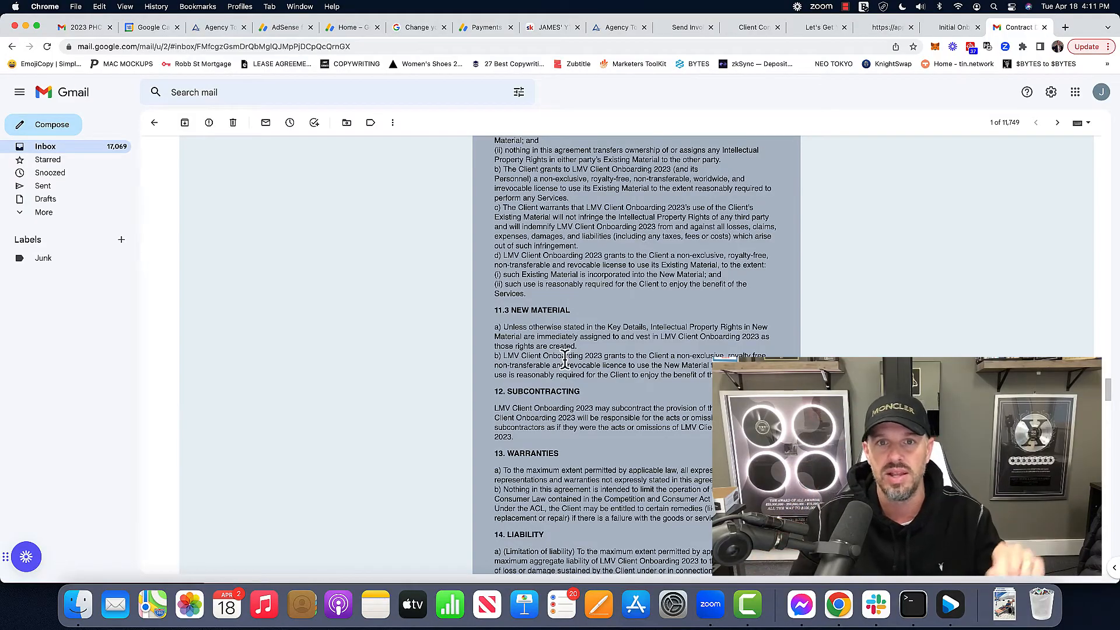
{"action": "scroll", "scroll_direction": "down", "scroll_amount": 3}
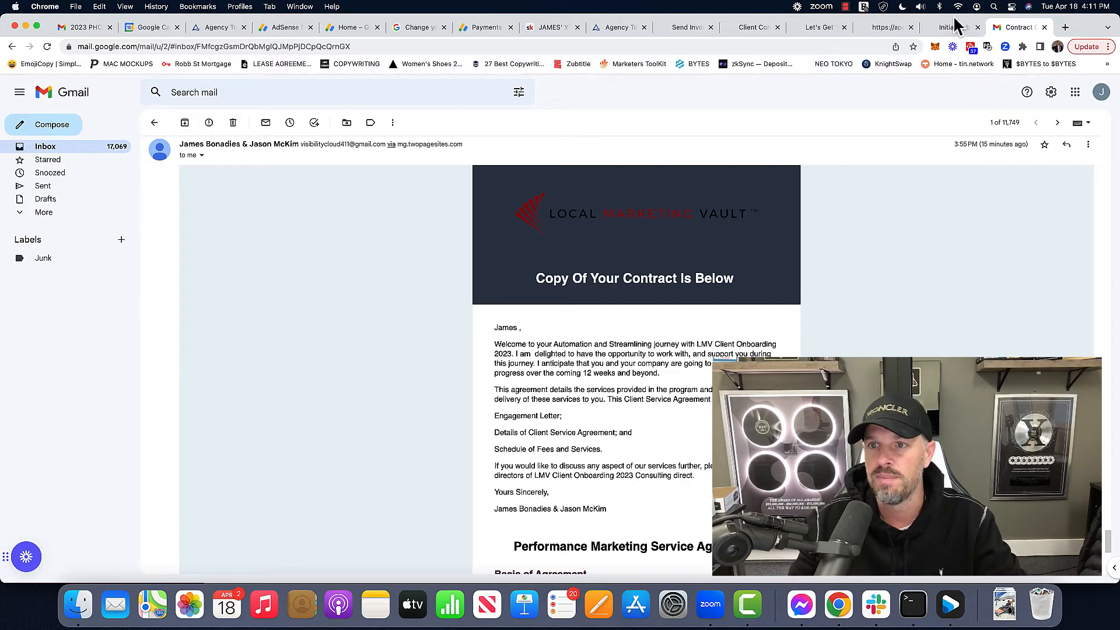
Revisit the contact form and signed contract, then return to the expanded quick-start steps
{"action": "left_click", "coordinate": [684, 27]}
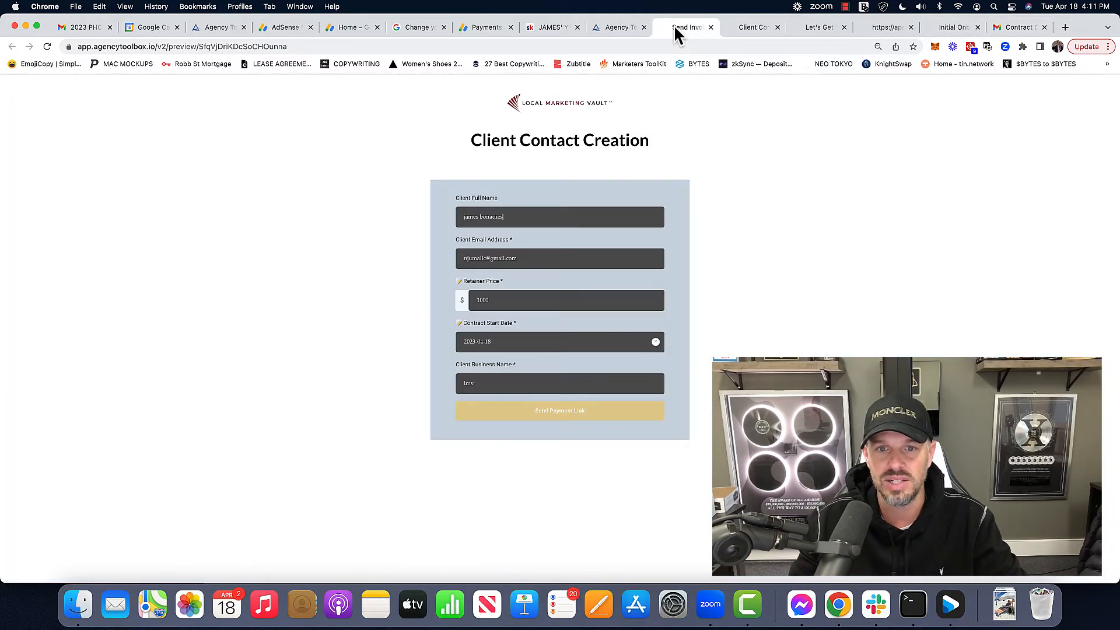
{"action": "left_click", "coordinate": [754, 27]}
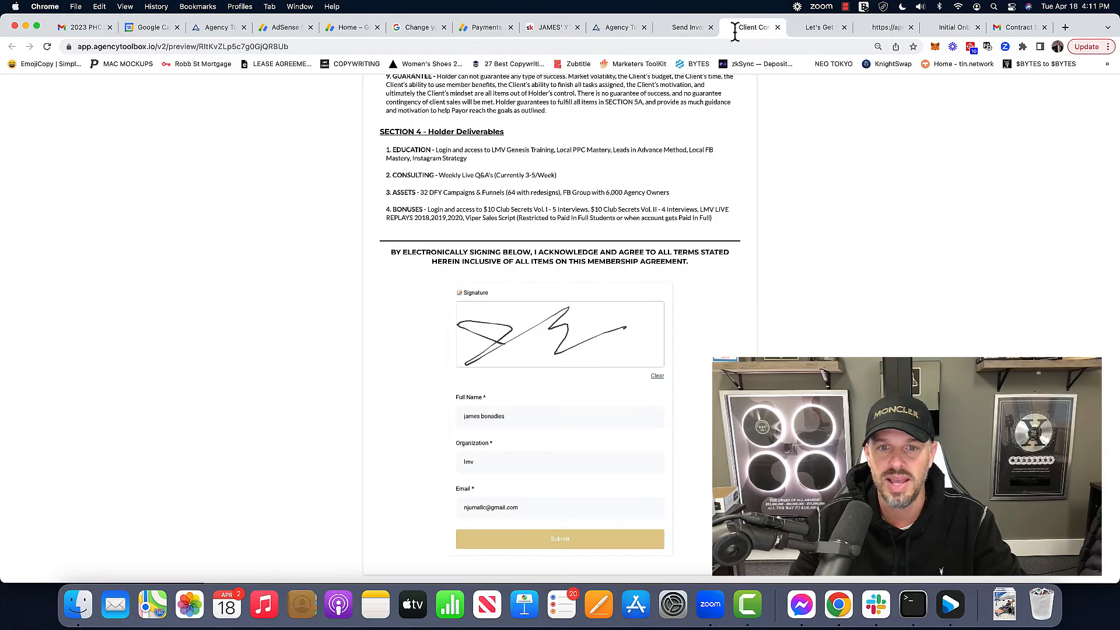
{"action": "left_click", "coordinate": [820, 27]}
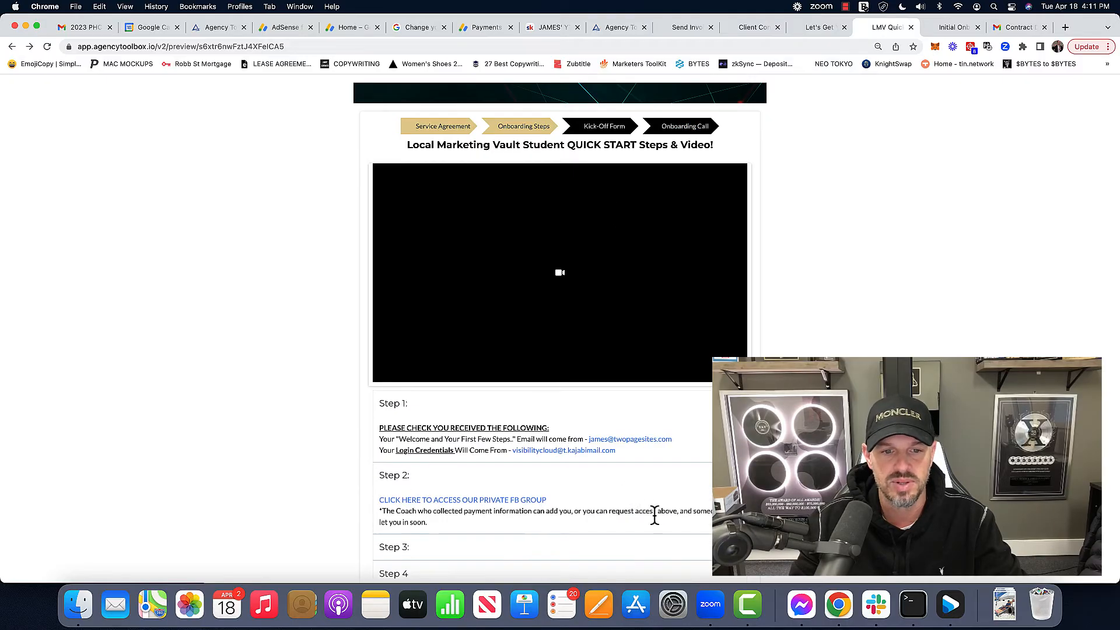
{"action": "scroll", "scroll_direction": "down", "scroll_amount": 3}
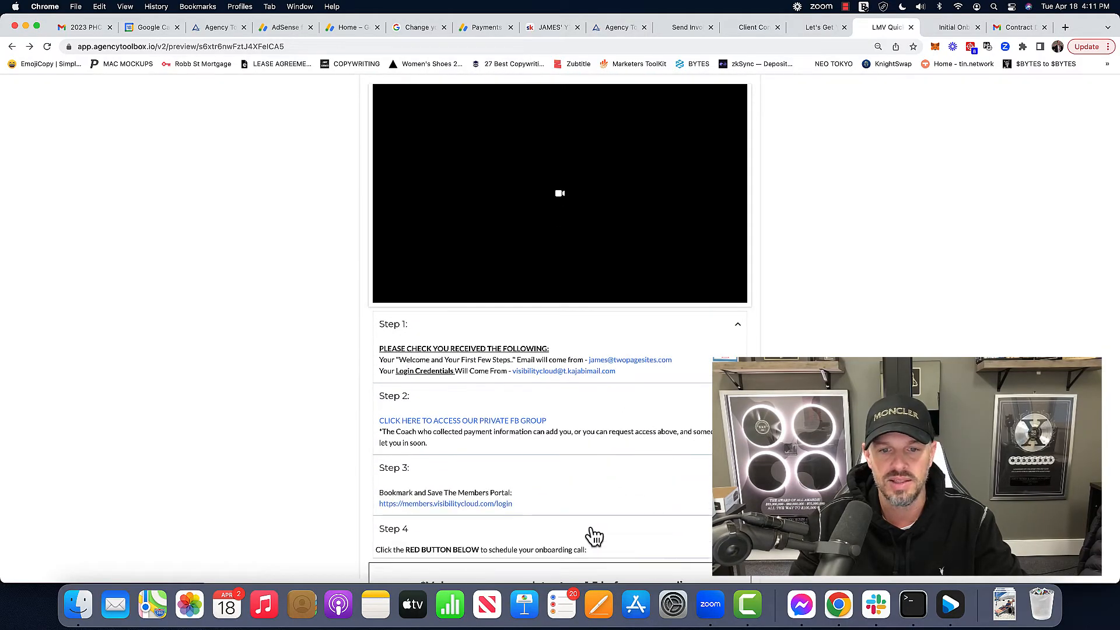